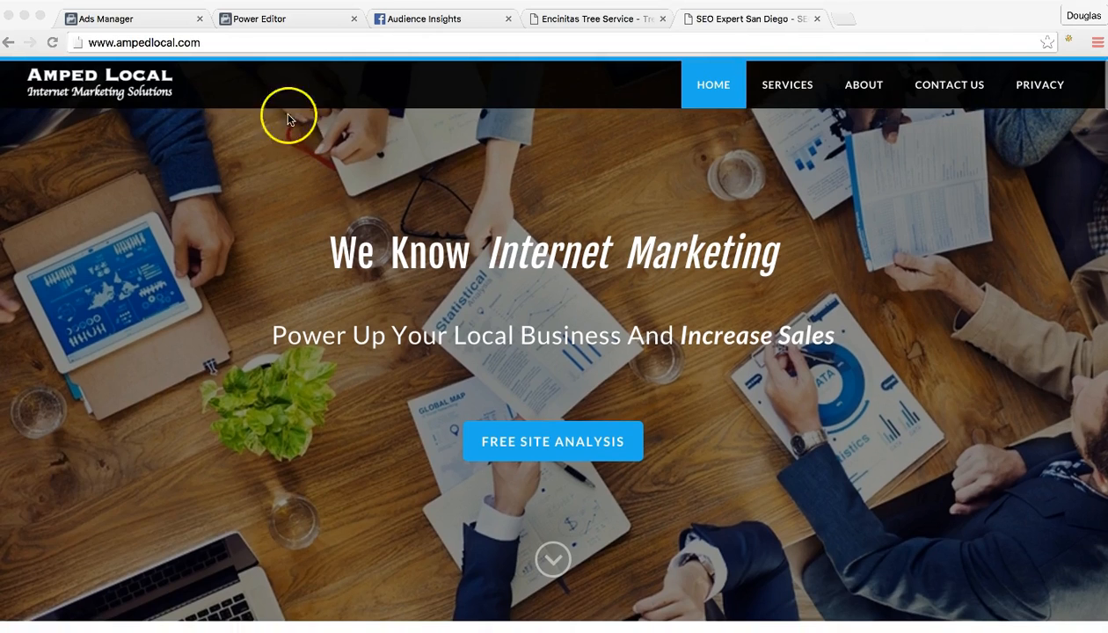
# Review the South West Tree audience's Demographics report: four San Diego-area cities, ages 25–65, property interests
pyautogui.click(439, 17)
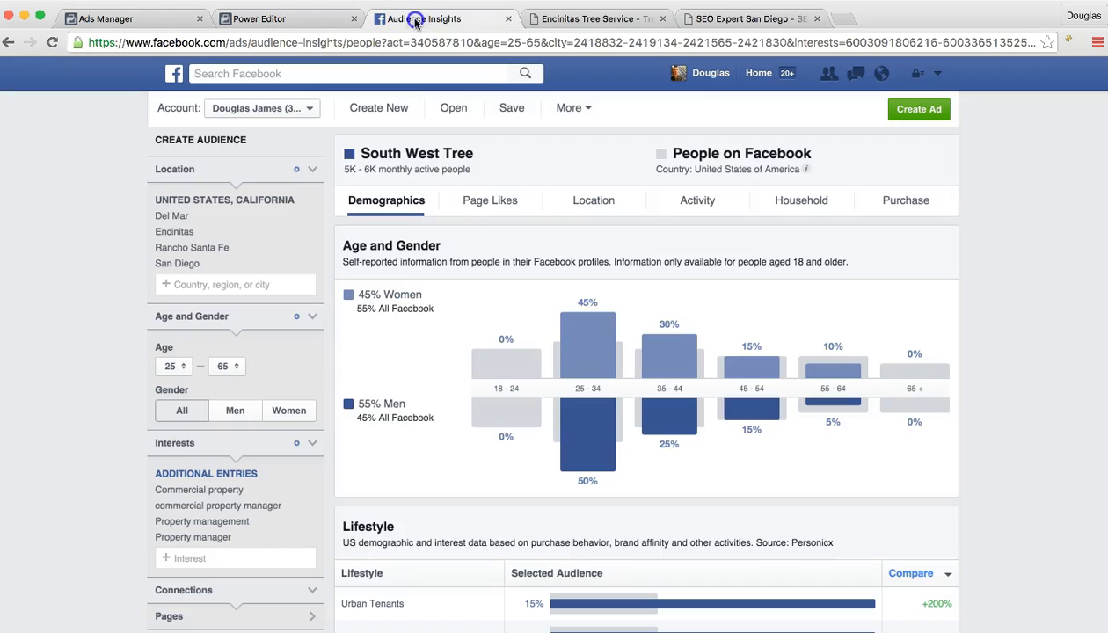
pyautogui.moveTo(1030, 307)
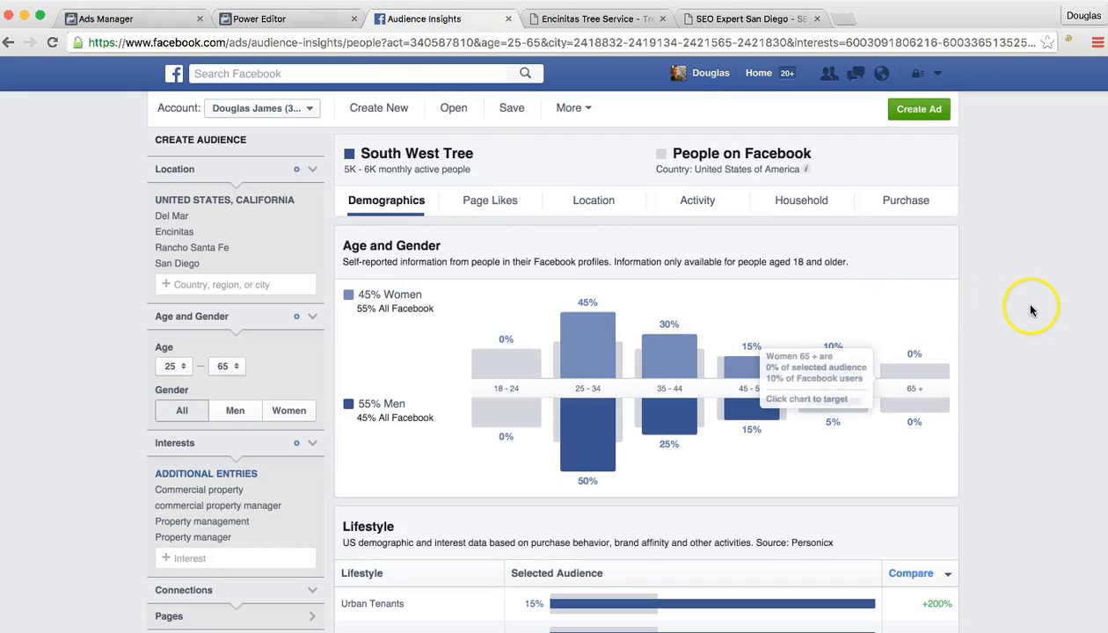
pyautogui.moveTo(1013, 288)
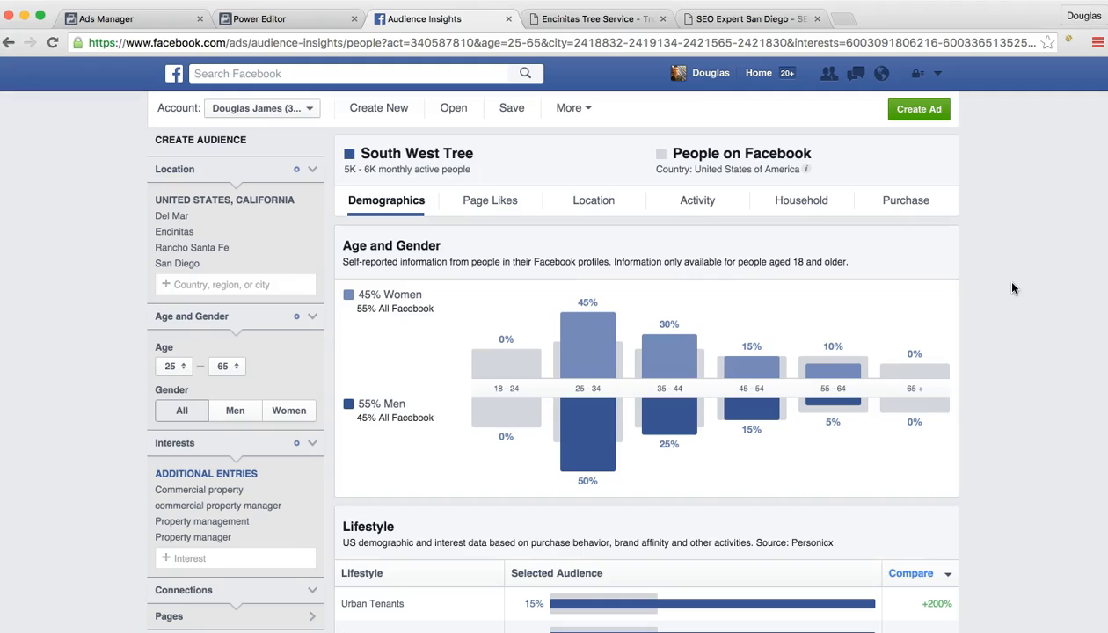
pyautogui.moveTo(1006, 292)
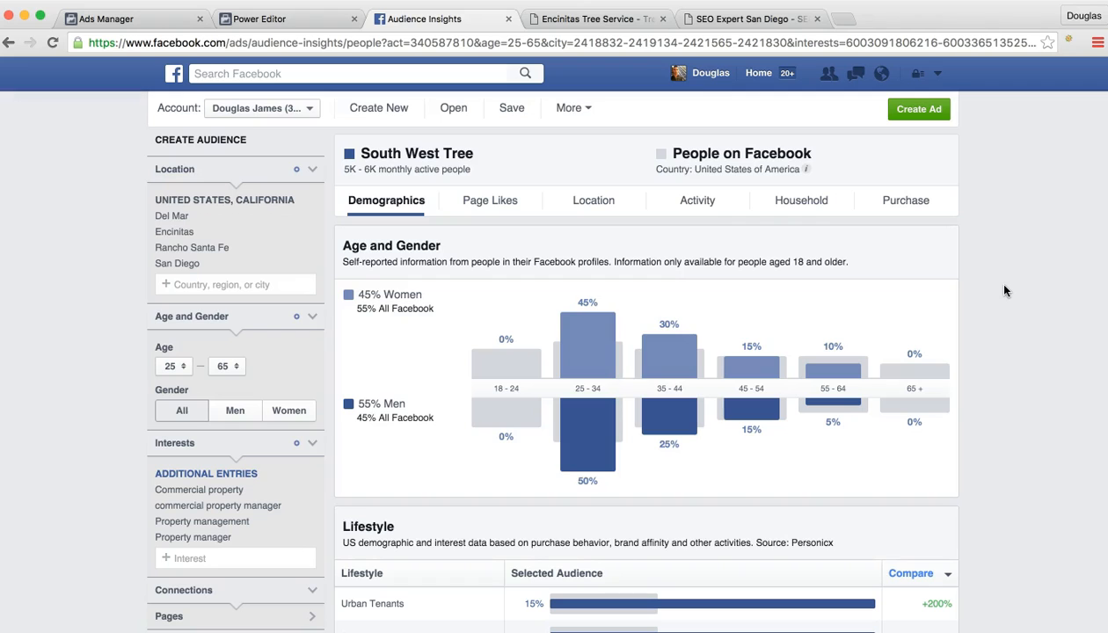
pyautogui.moveTo(865, 302)
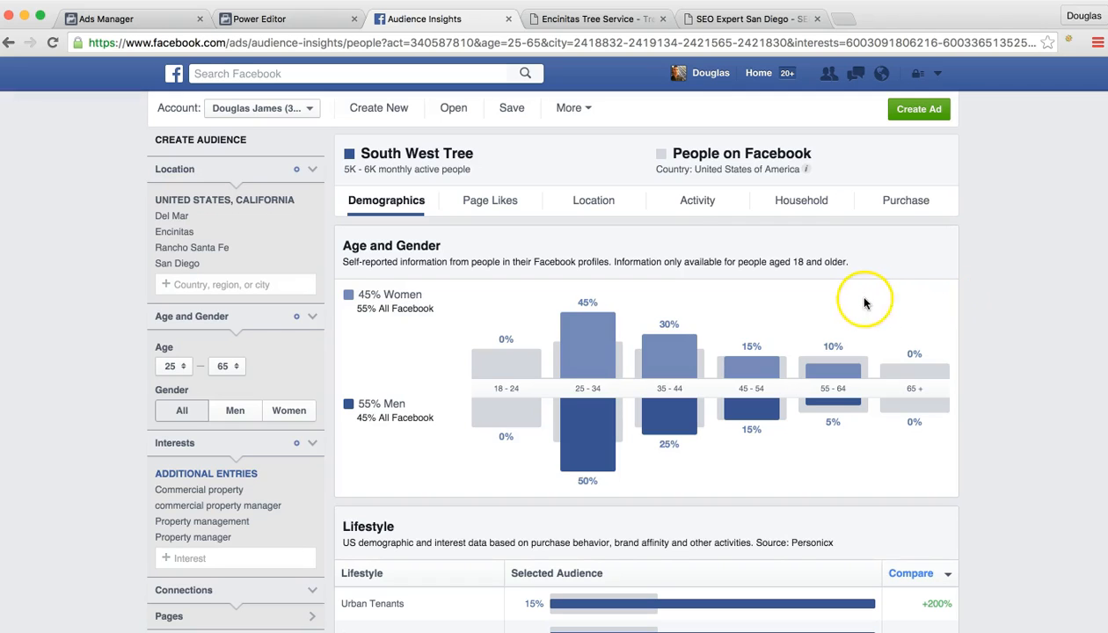
pyautogui.moveTo(802, 291)
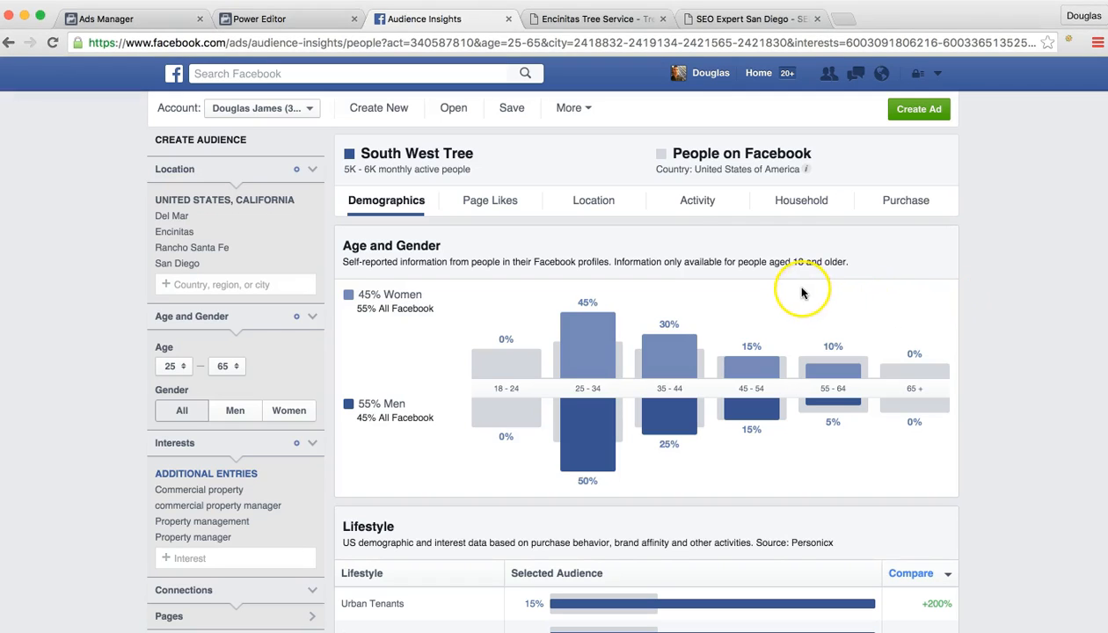
pyautogui.scroll(-3)
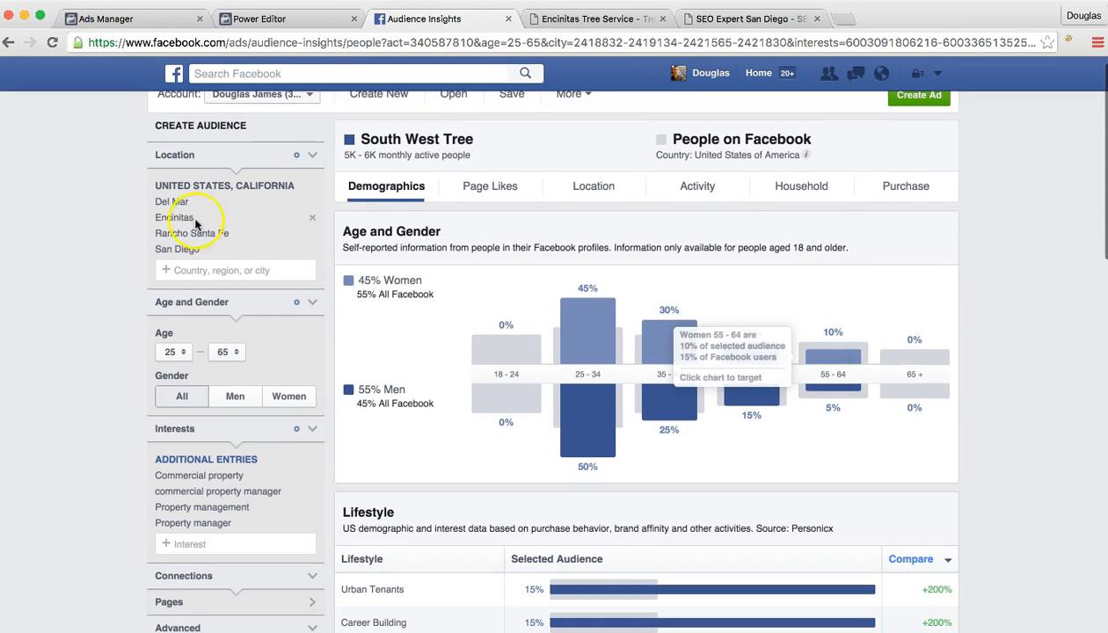
pyautogui.moveTo(178, 209)
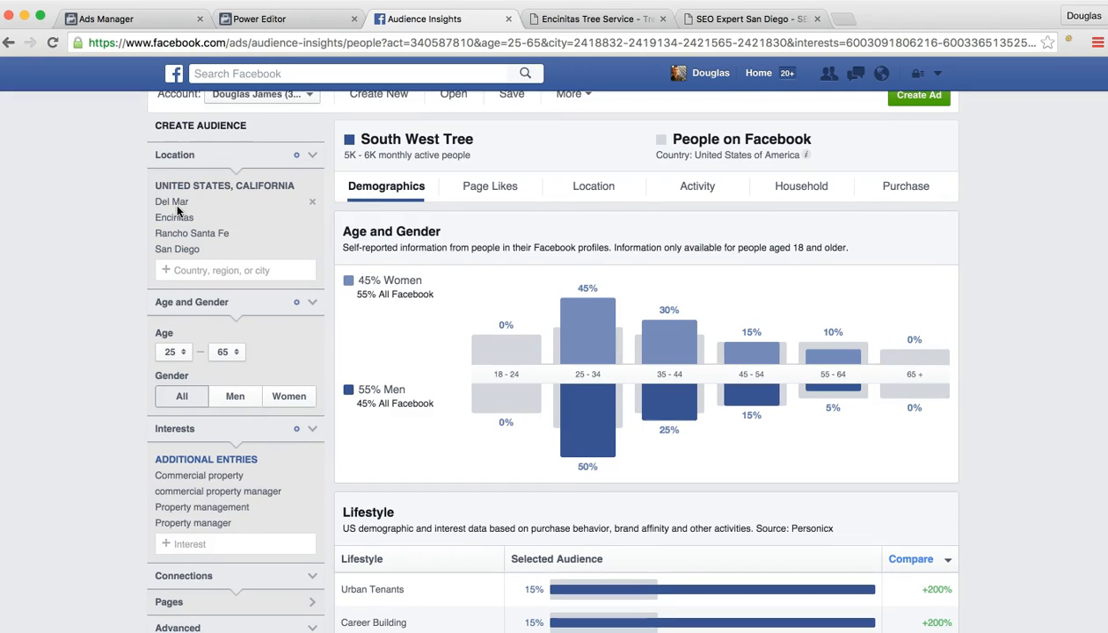
pyautogui.moveTo(290, 264)
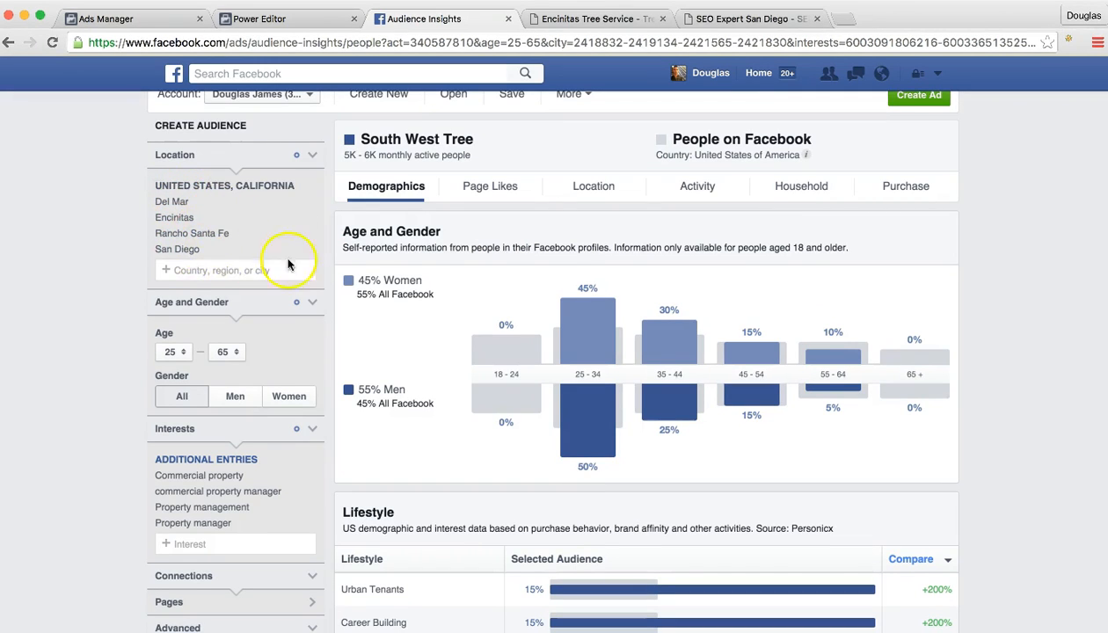
pyautogui.scroll(-3)
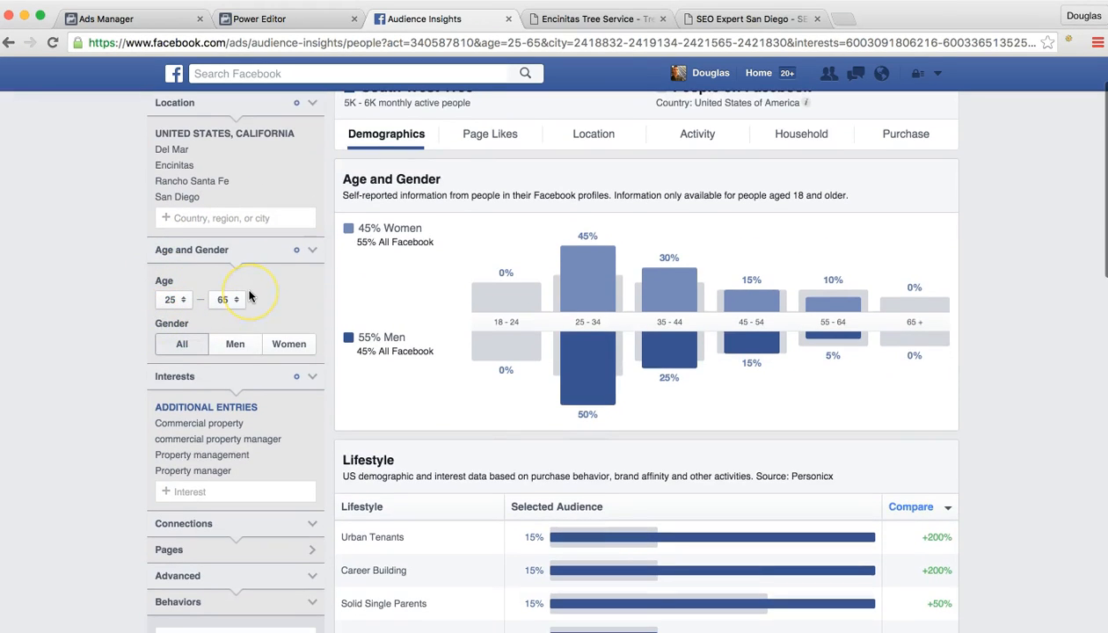
pyautogui.moveTo(250, 299)
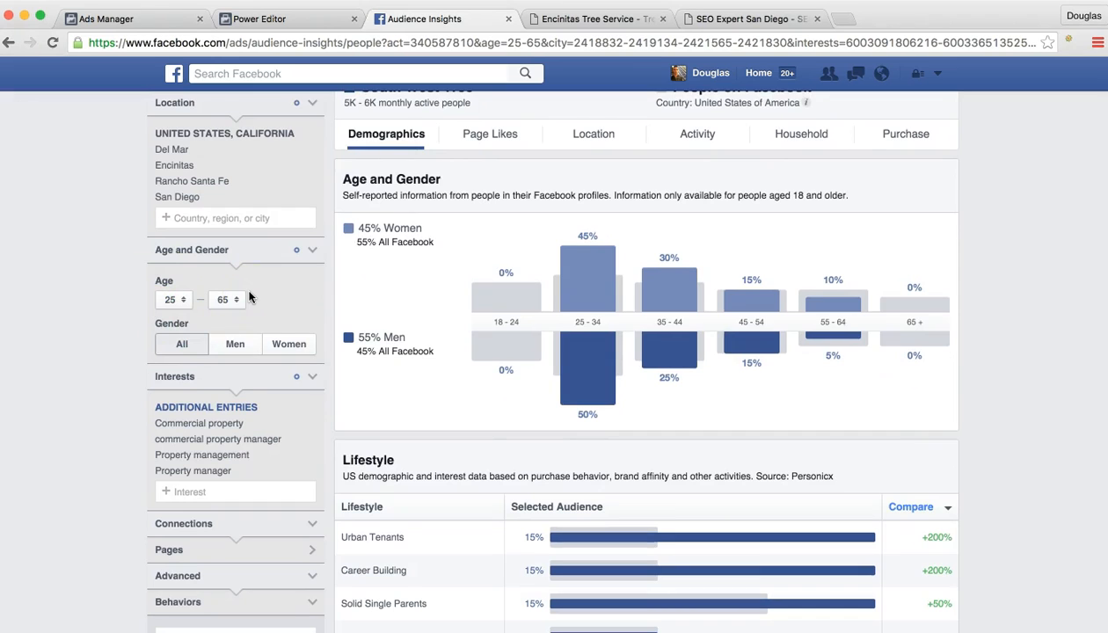
pyautogui.scroll(-3)
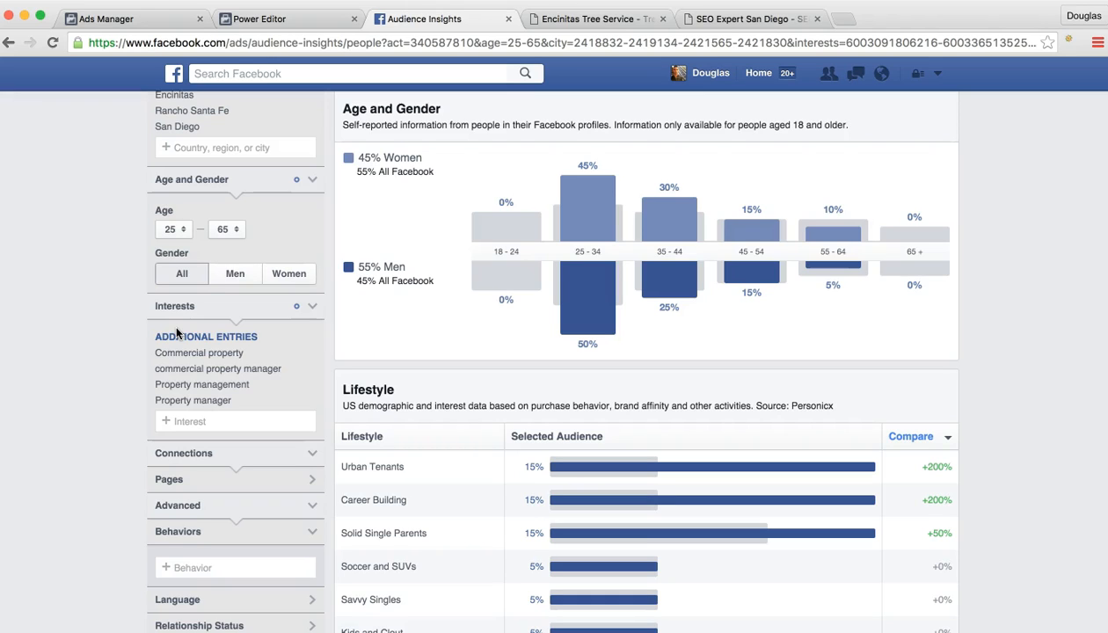
pyautogui.moveTo(123, 332)
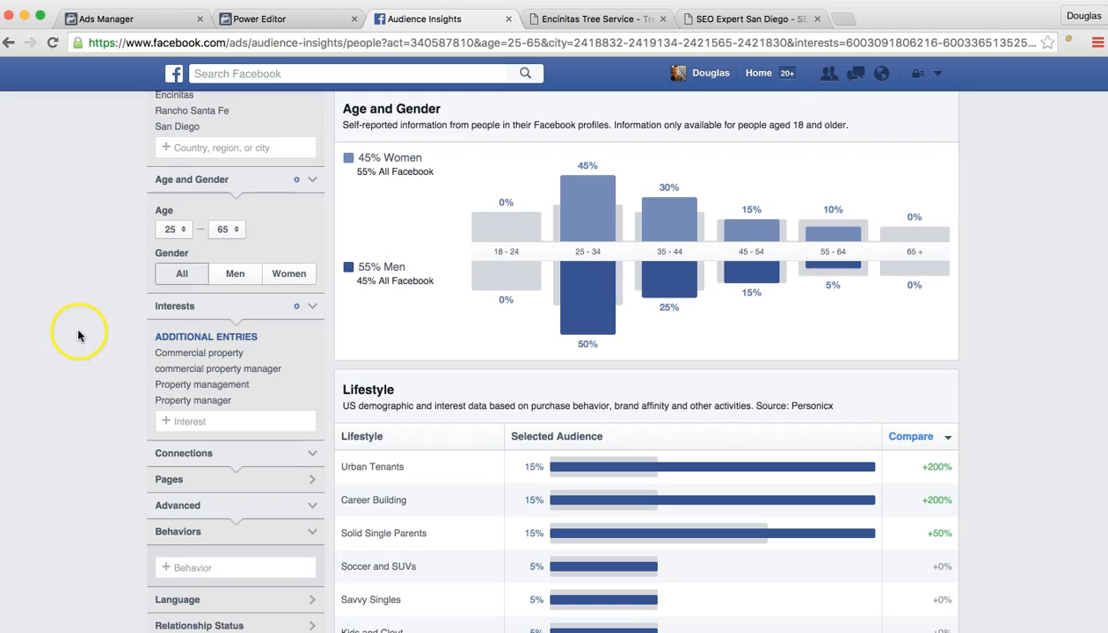
pyautogui.moveTo(79, 338)
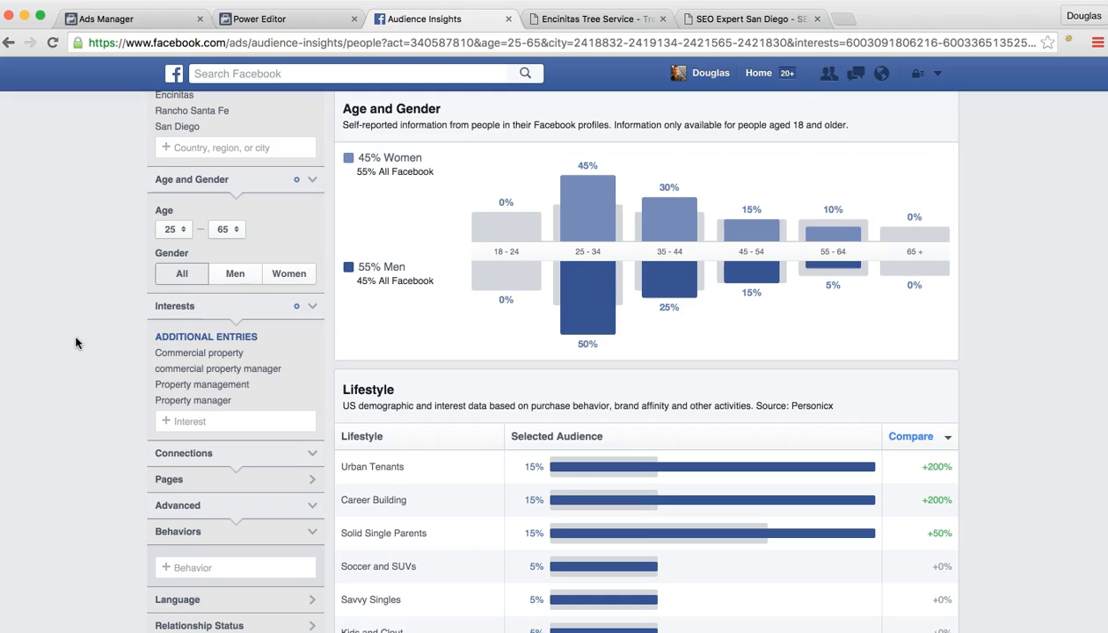
pyautogui.scroll(3)
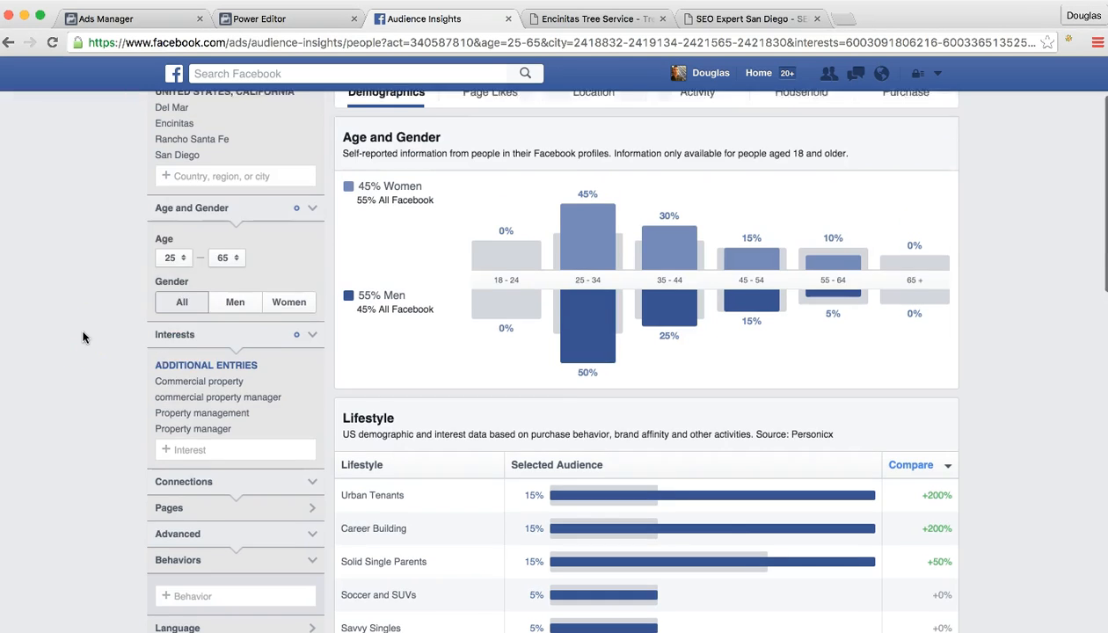
pyautogui.scroll(3)
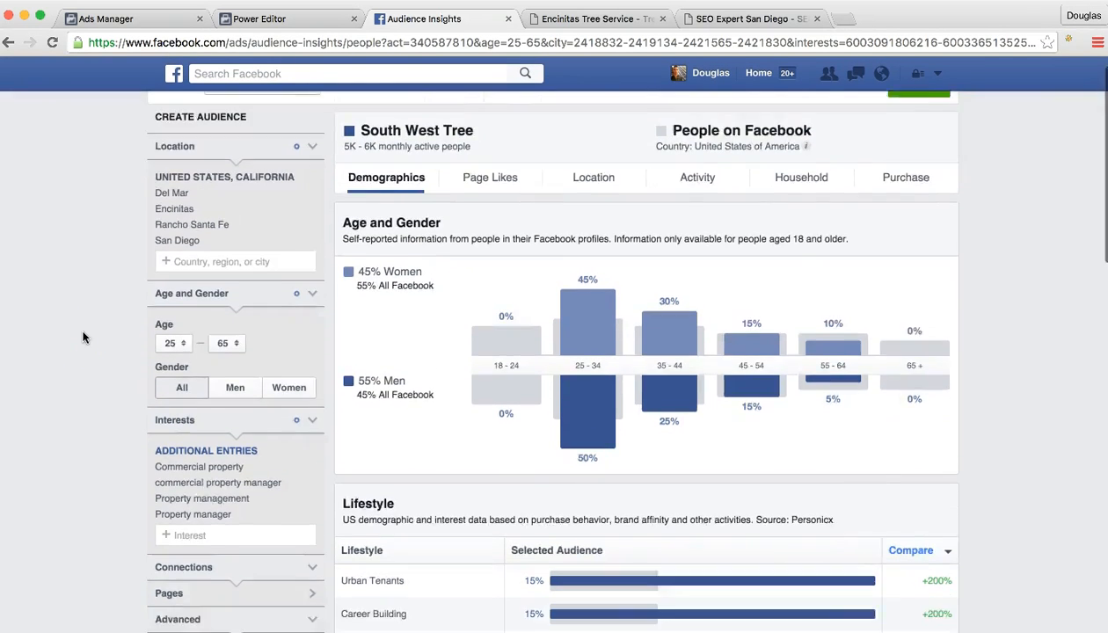
# Expand the Home and Financial filter categories to reveal home value, income and net worth options
pyautogui.scroll(-3)
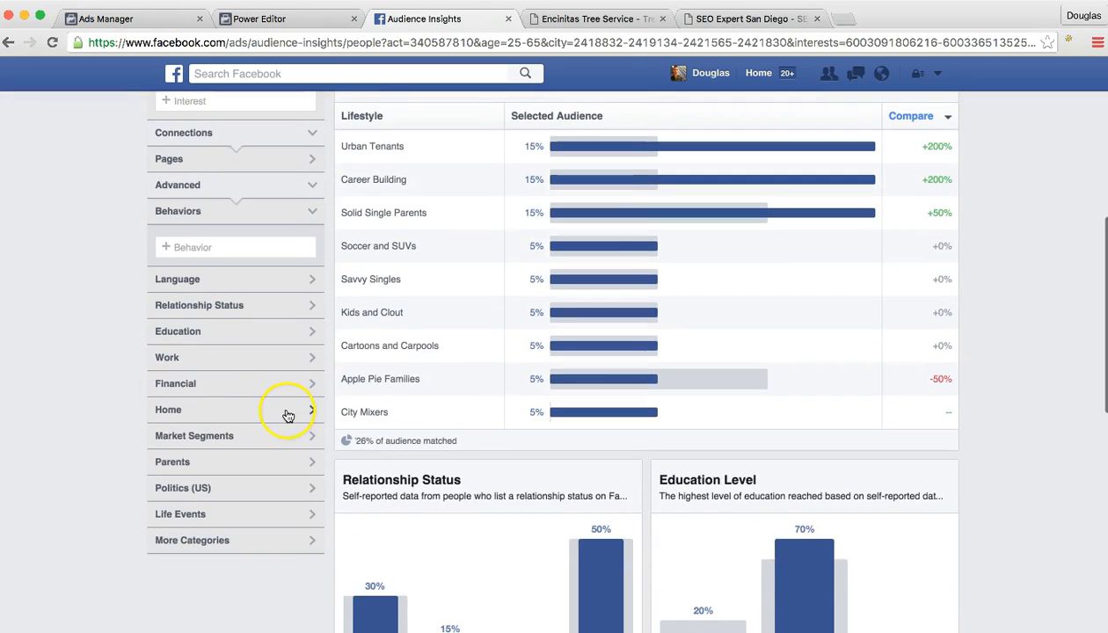
pyautogui.moveTo(299, 358)
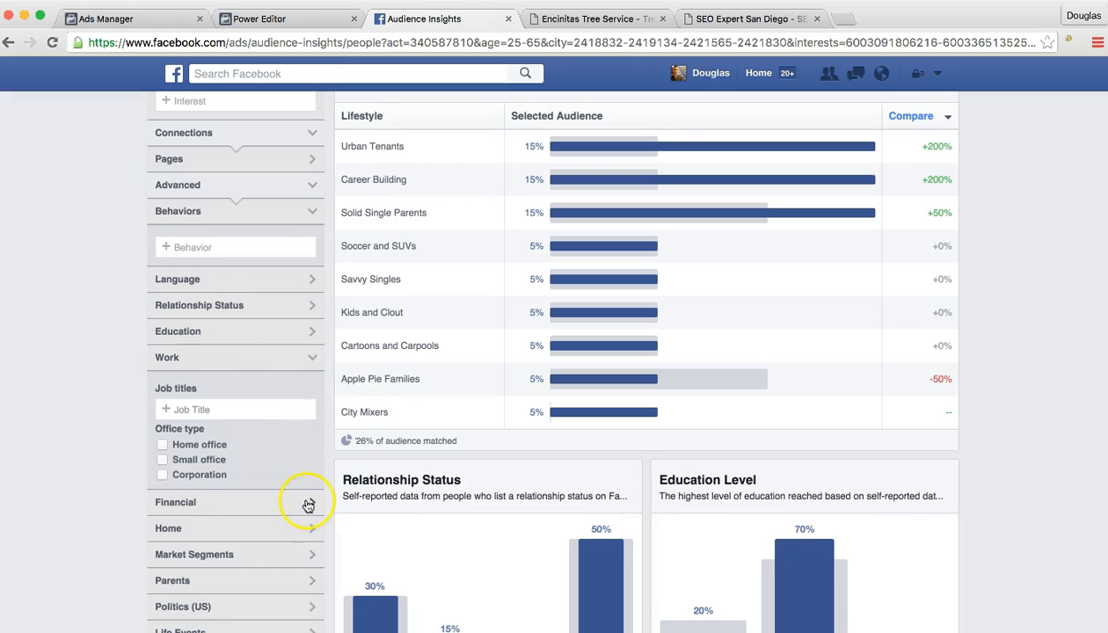
pyautogui.scroll(-3)
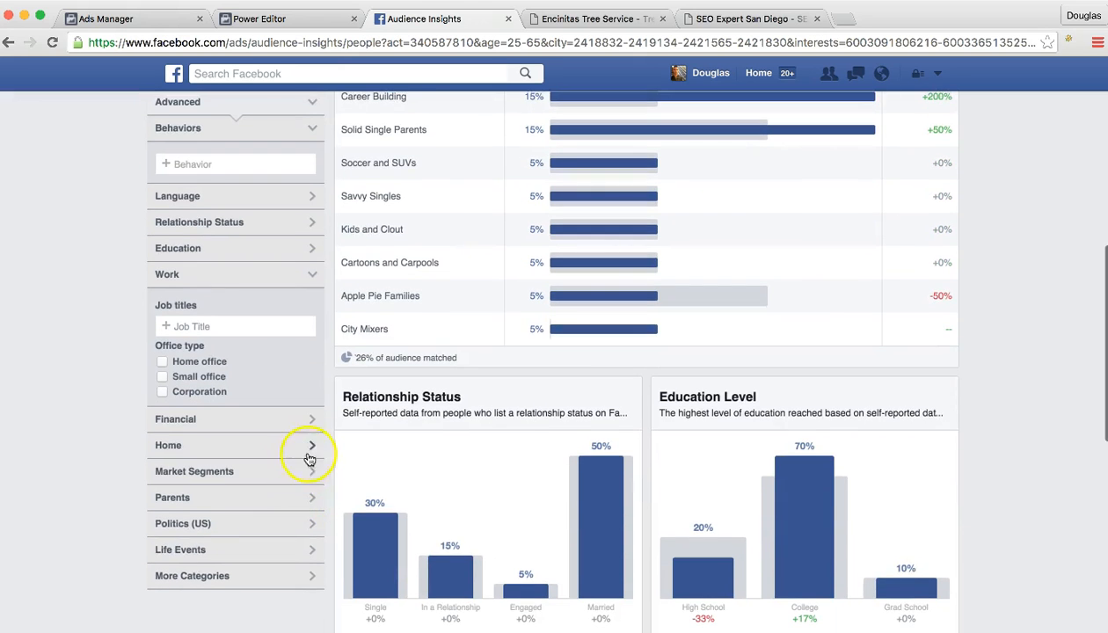
pyautogui.click(309, 445)
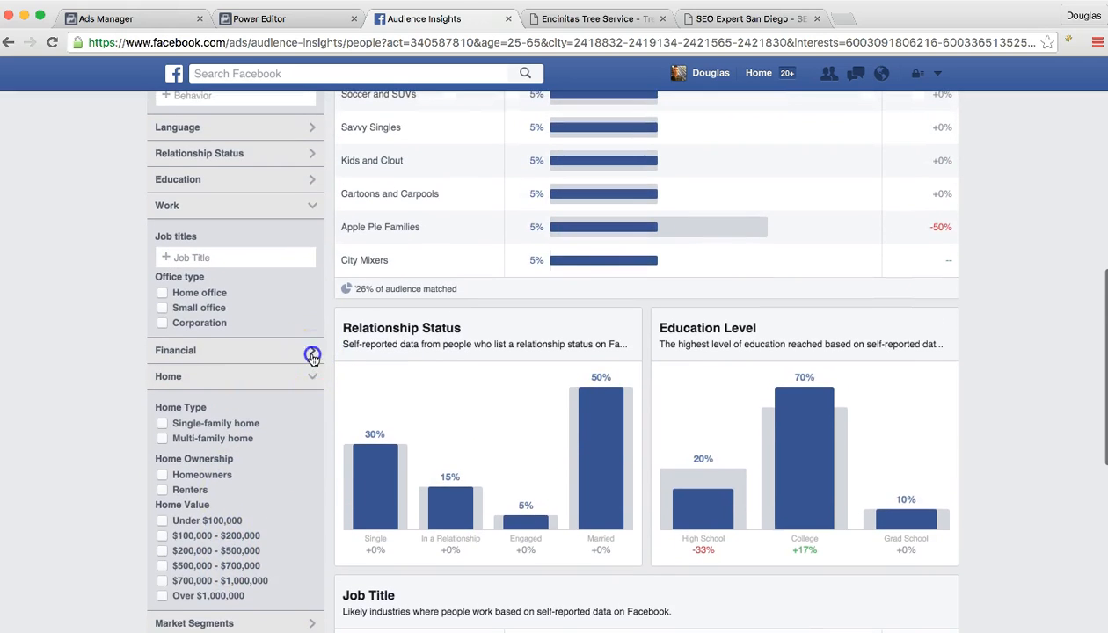
pyautogui.click(313, 355)
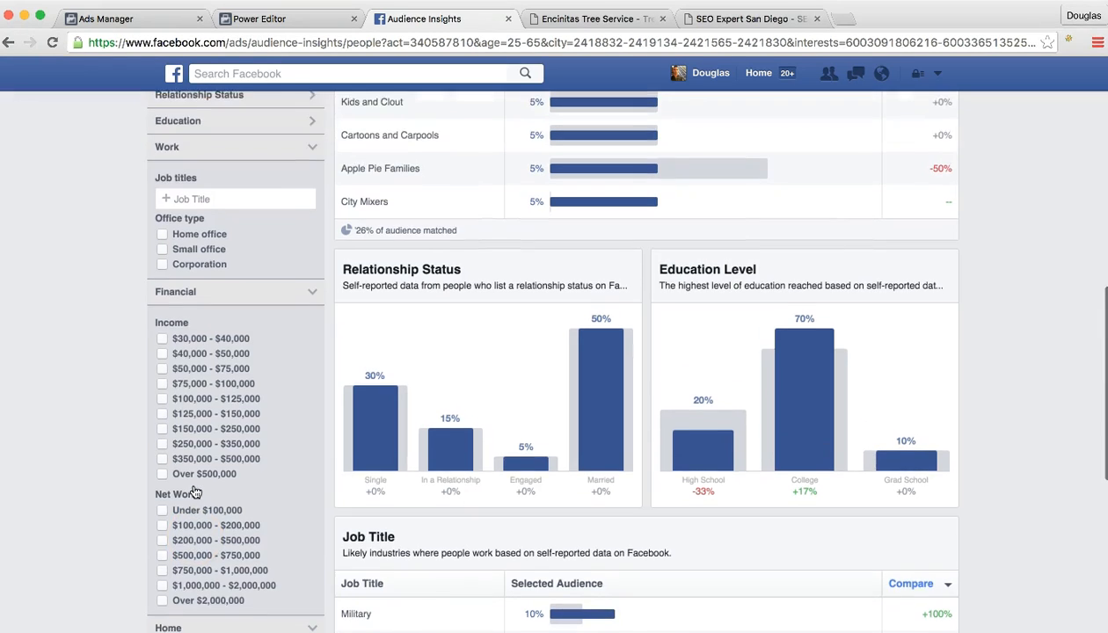
pyautogui.scroll(3)
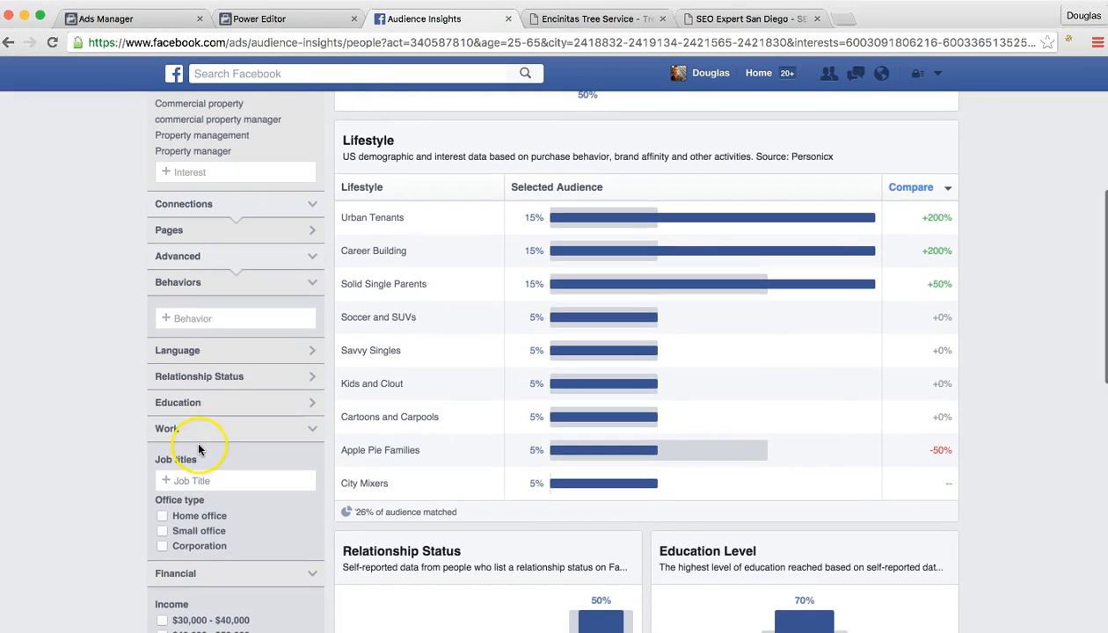
pyautogui.scroll(3)
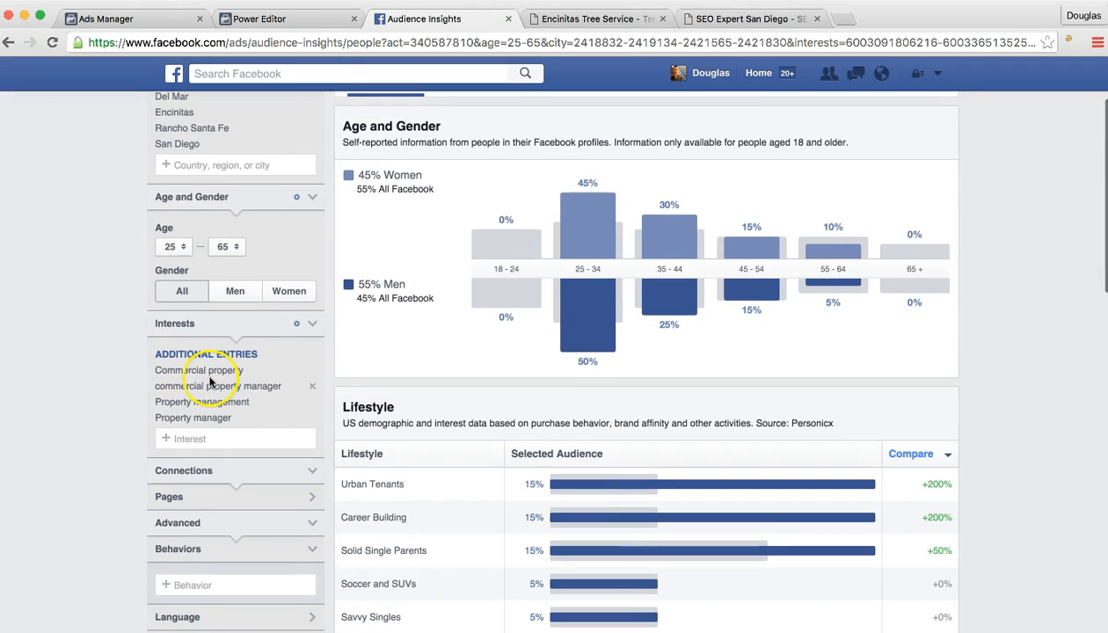
pyautogui.scroll(3)
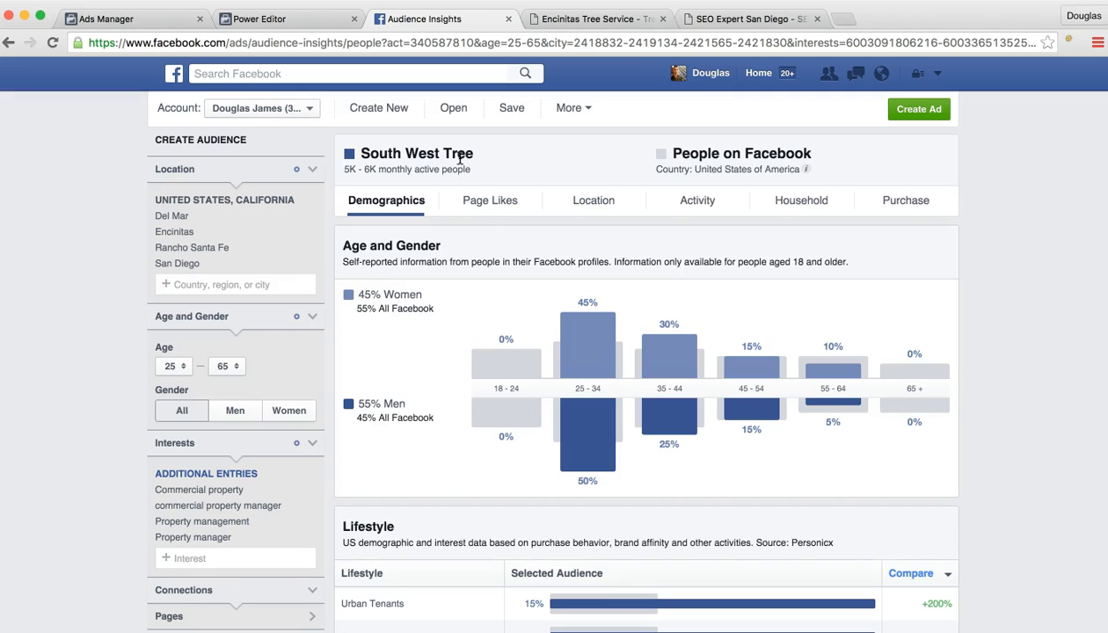
pyautogui.moveTo(482, 306)
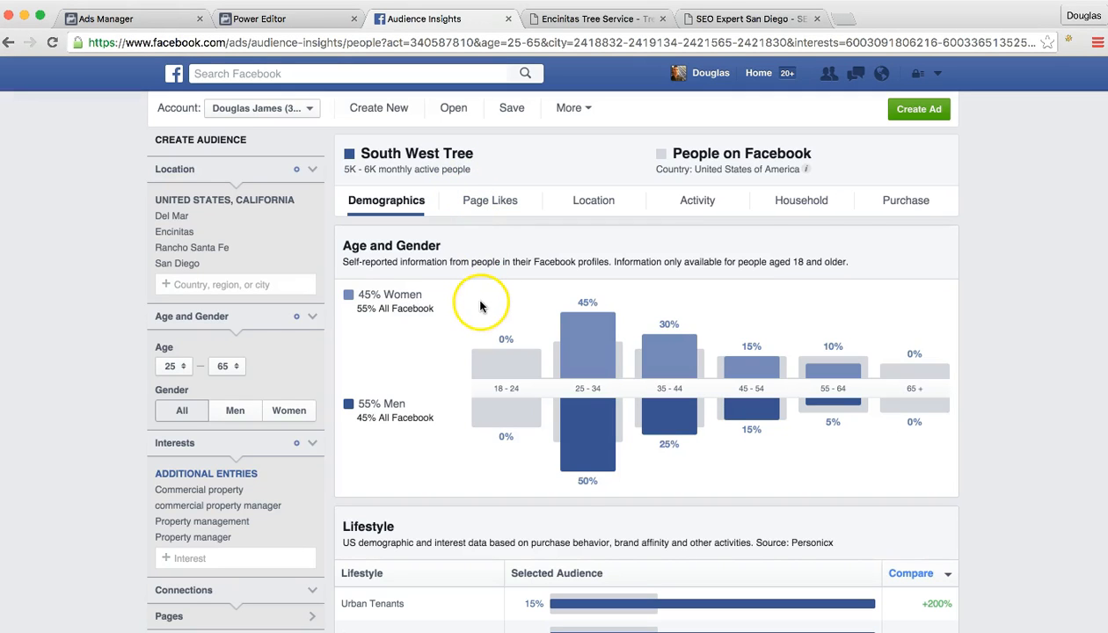
pyautogui.moveTo(460, 302)
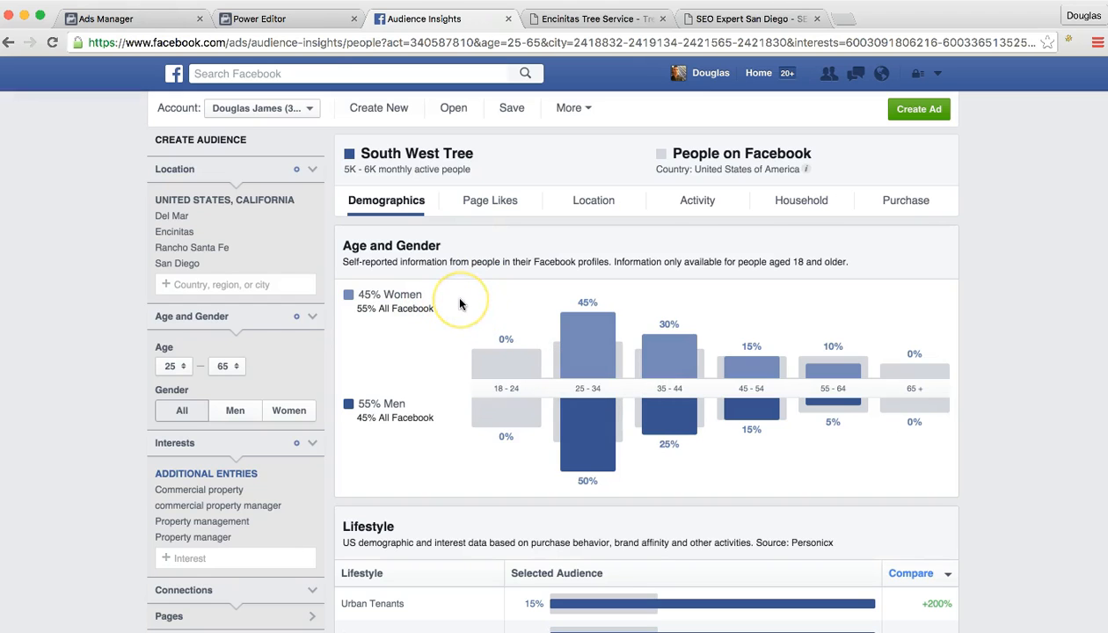
pyautogui.moveTo(461, 305)
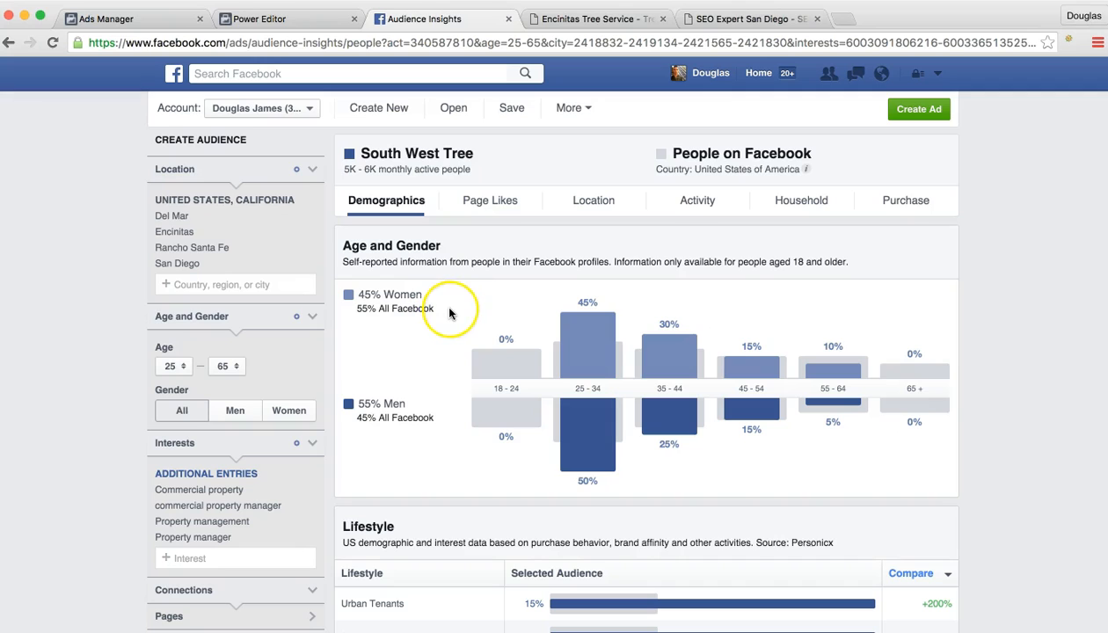
pyautogui.moveTo(454, 316)
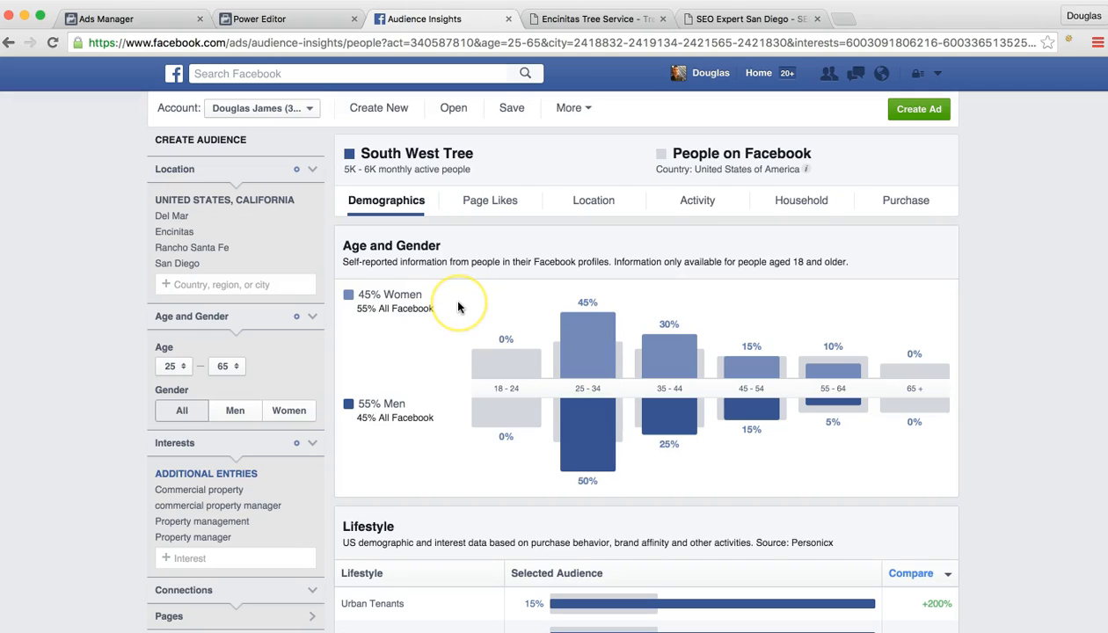
pyautogui.moveTo(457, 306)
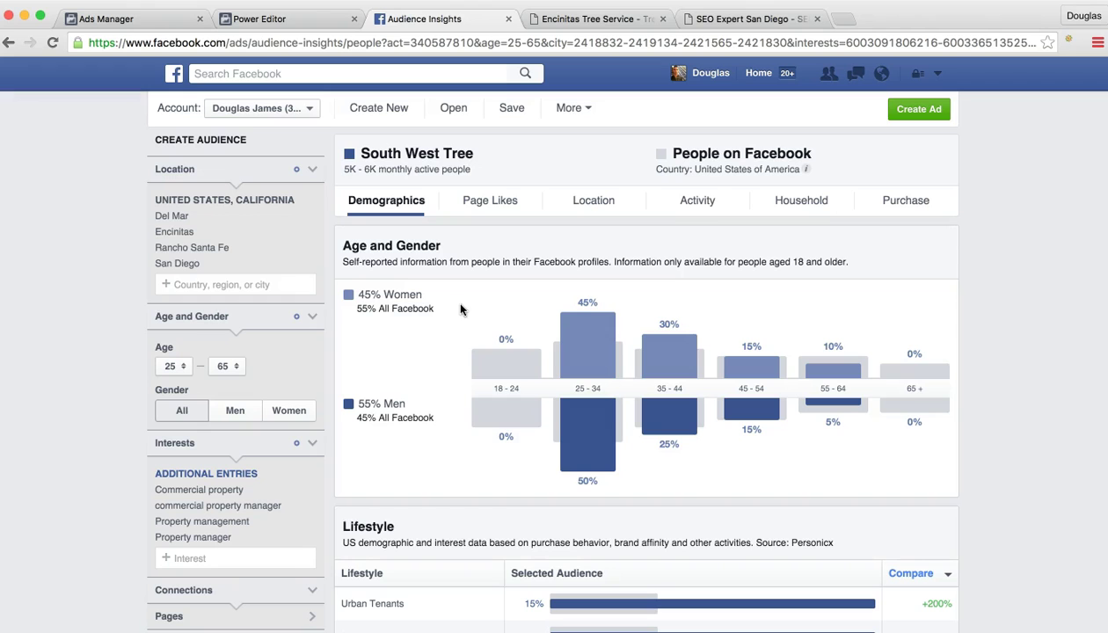
pyautogui.moveTo(306, 25)
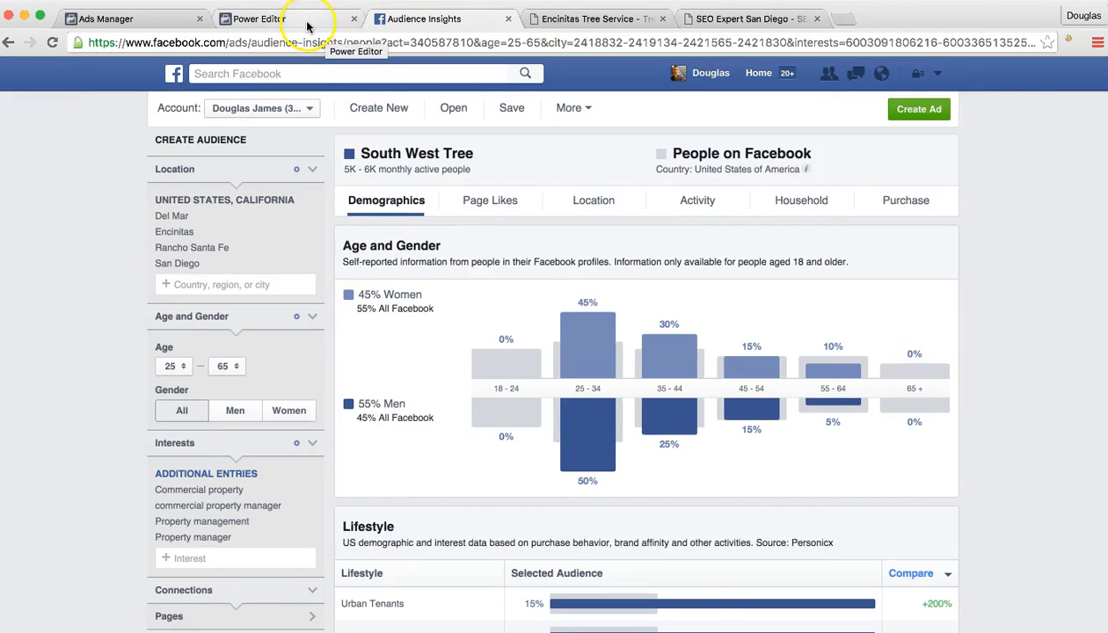
# Review the Tree Service ad's Desktop News Feed preview of the Encinitas's Expert Tree Arborists post
pyautogui.click(253, 18)
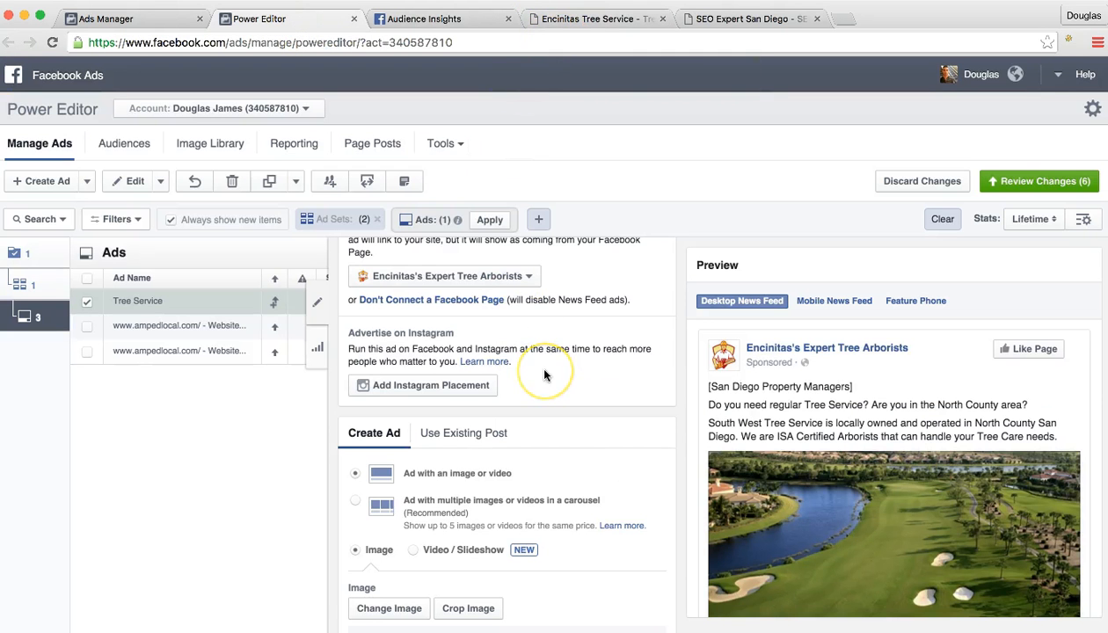
pyautogui.scroll(3)
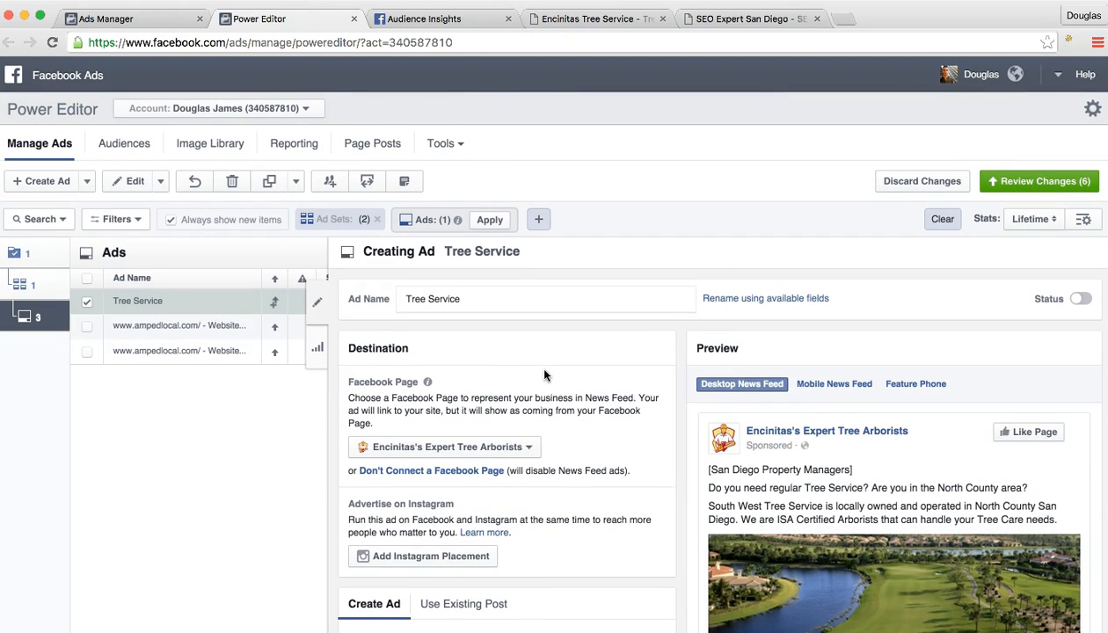
pyautogui.moveTo(602, 432)
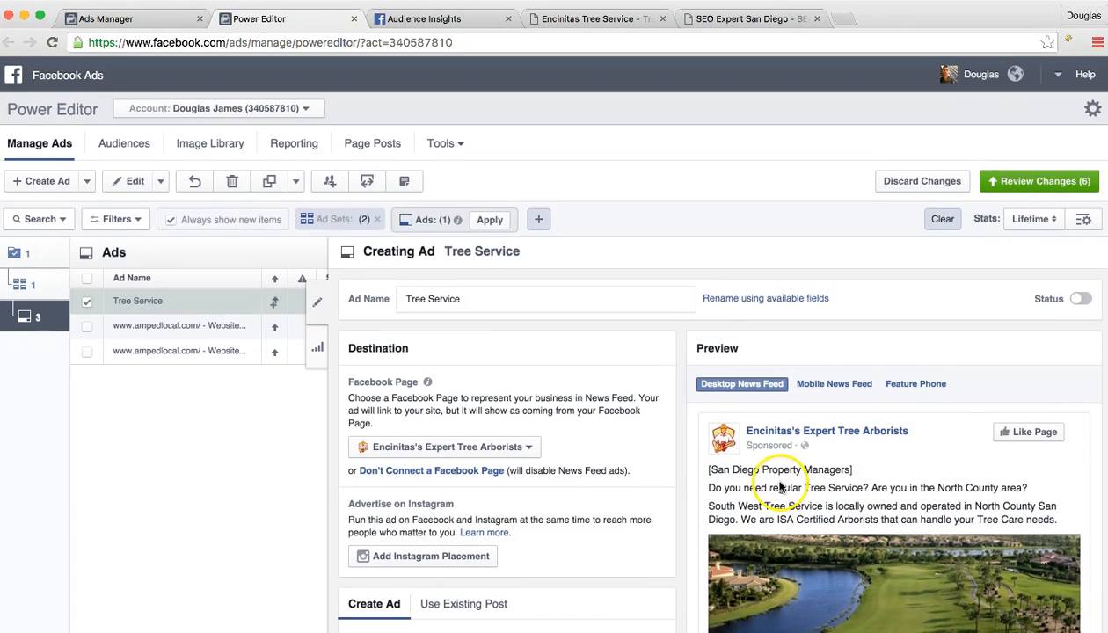
pyautogui.moveTo(770, 439)
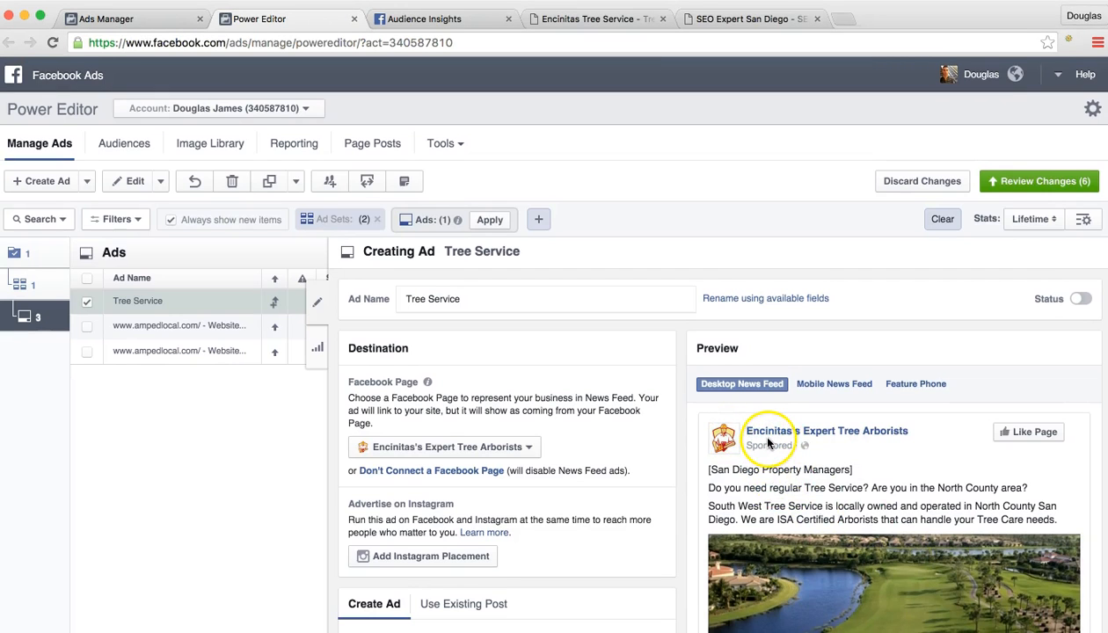
pyautogui.moveTo(766, 443)
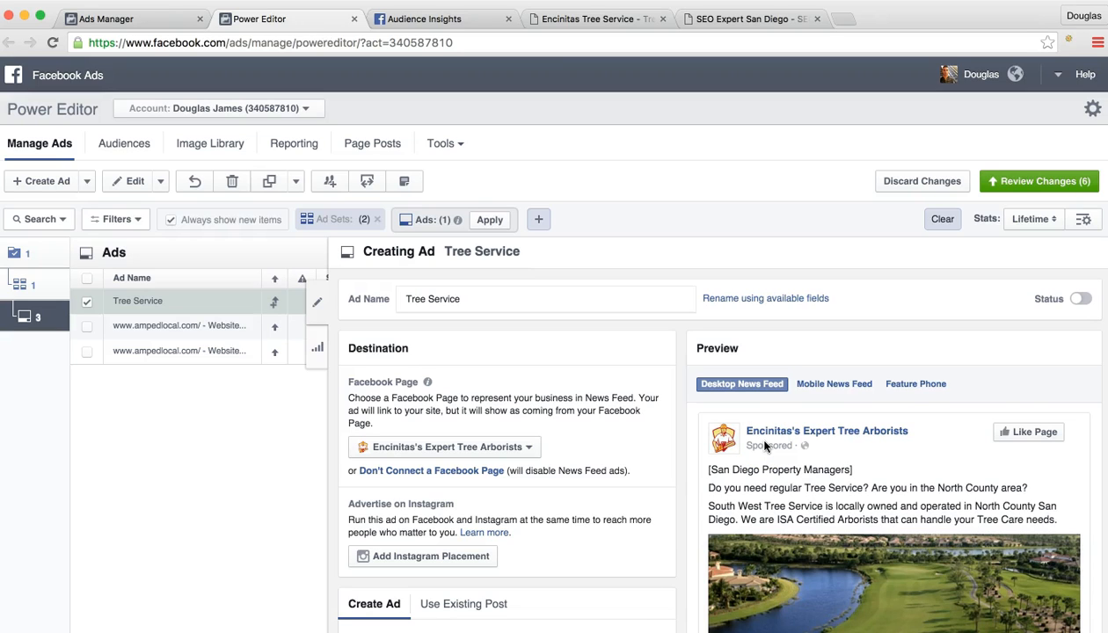
pyautogui.moveTo(787, 454)
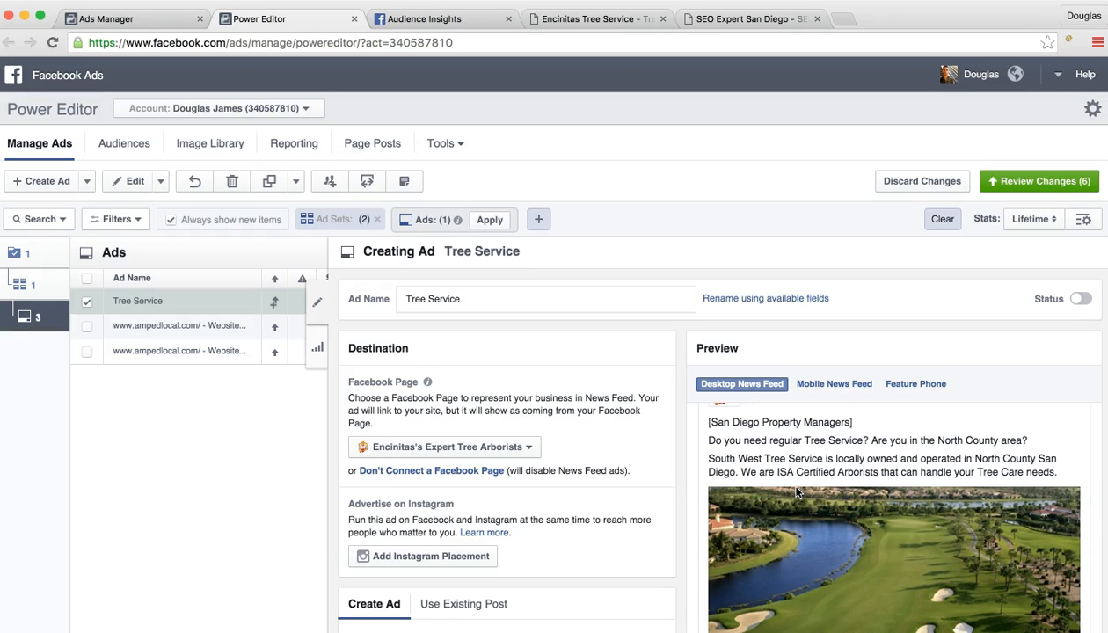
pyautogui.moveTo(824, 478)
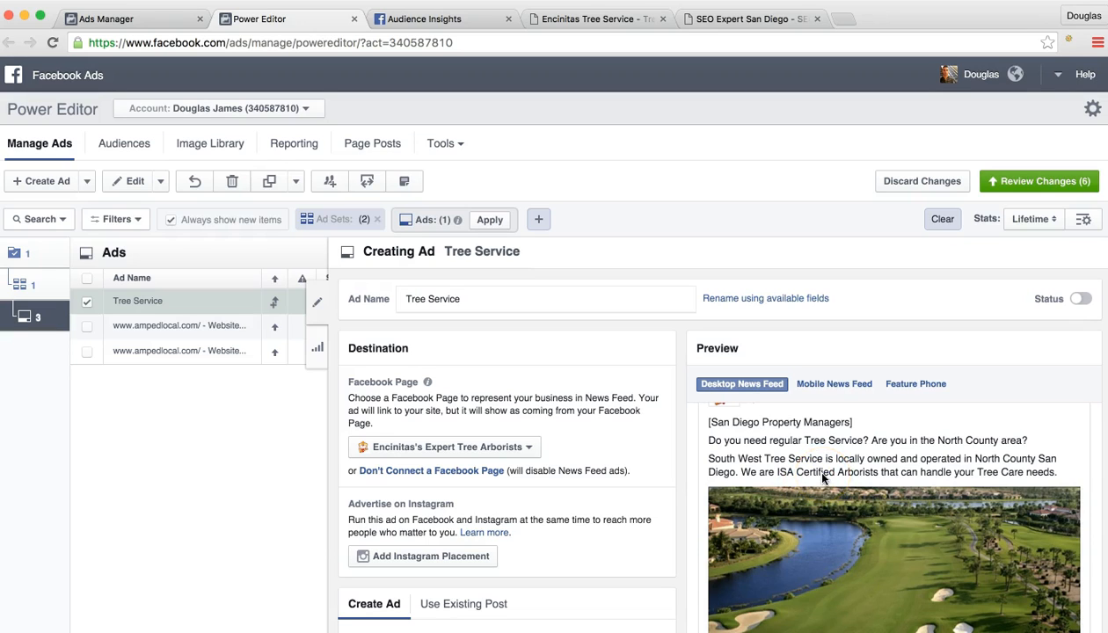
pyautogui.scroll(-3)
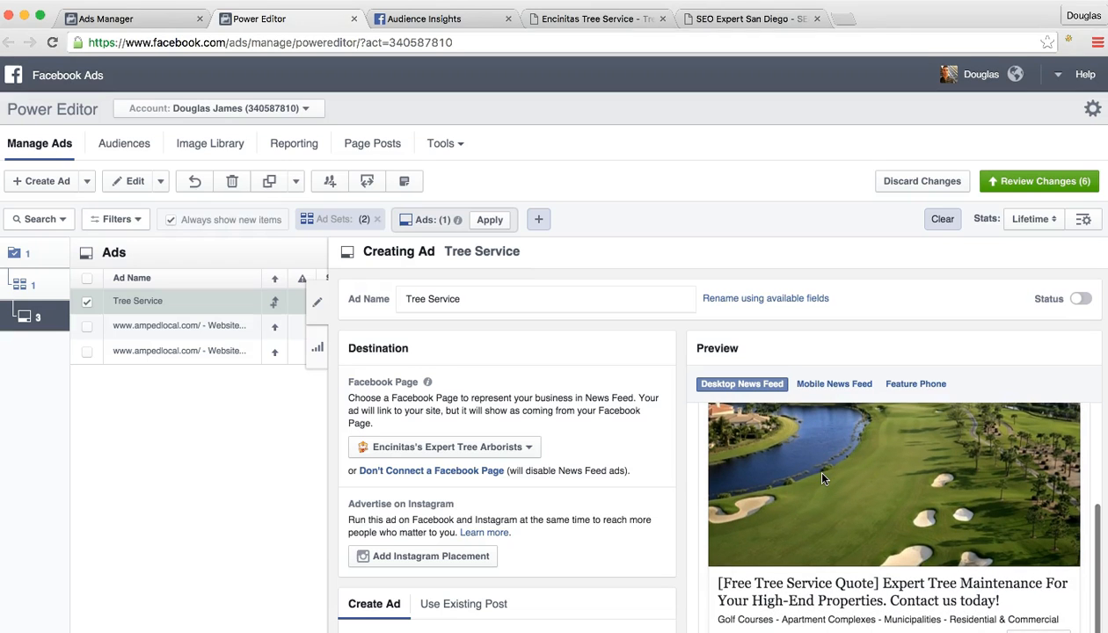
pyautogui.scroll(-3)
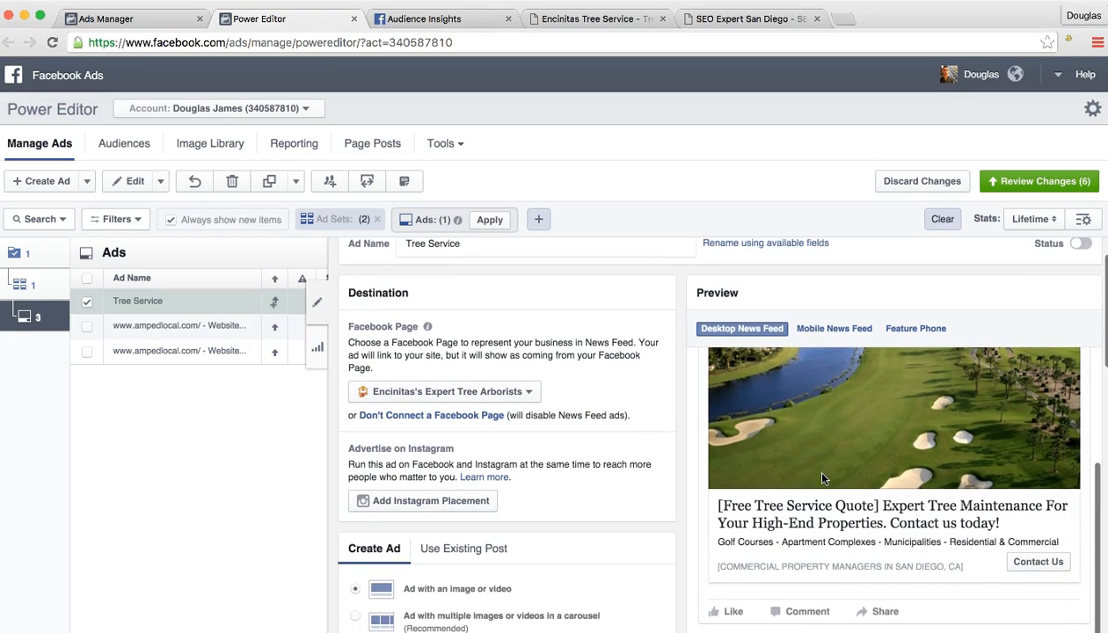
pyautogui.scroll(-3)
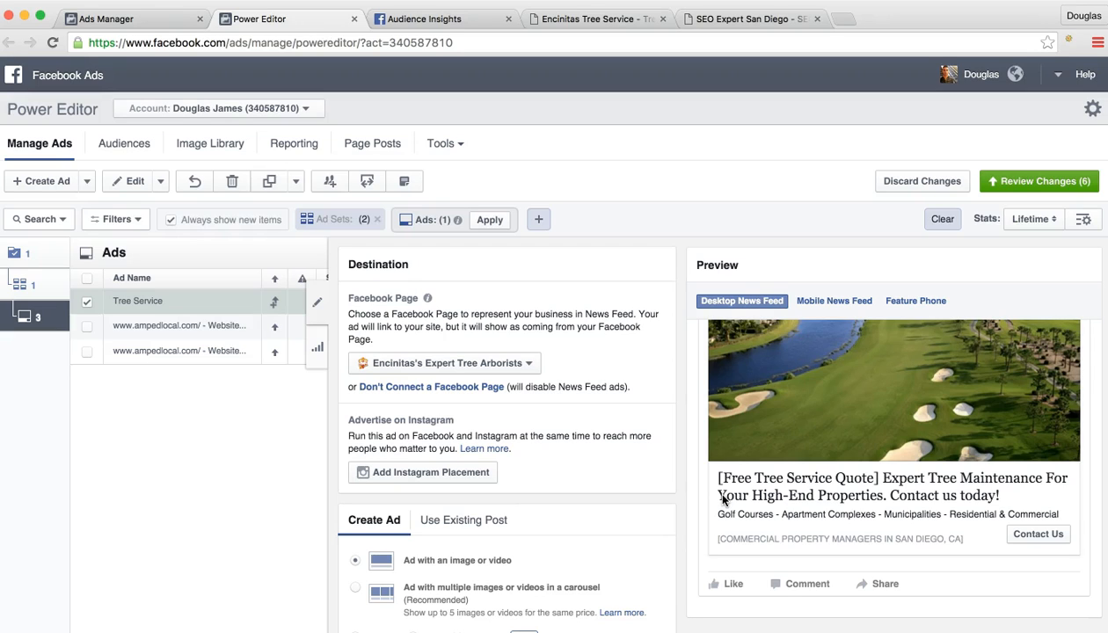
pyautogui.moveTo(948, 501)
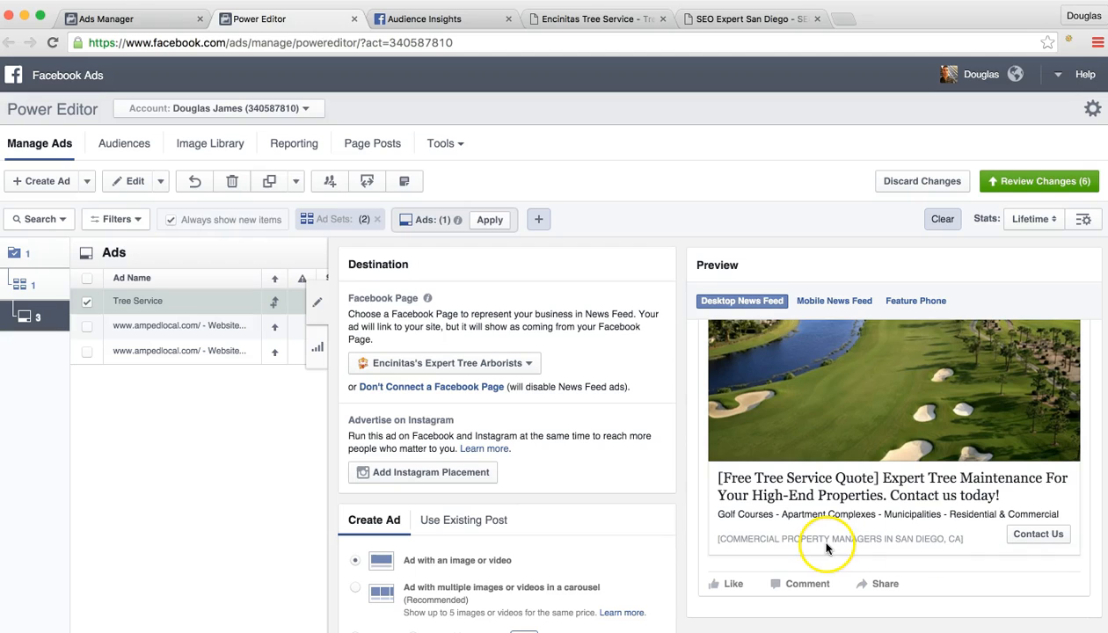
pyautogui.moveTo(724, 524)
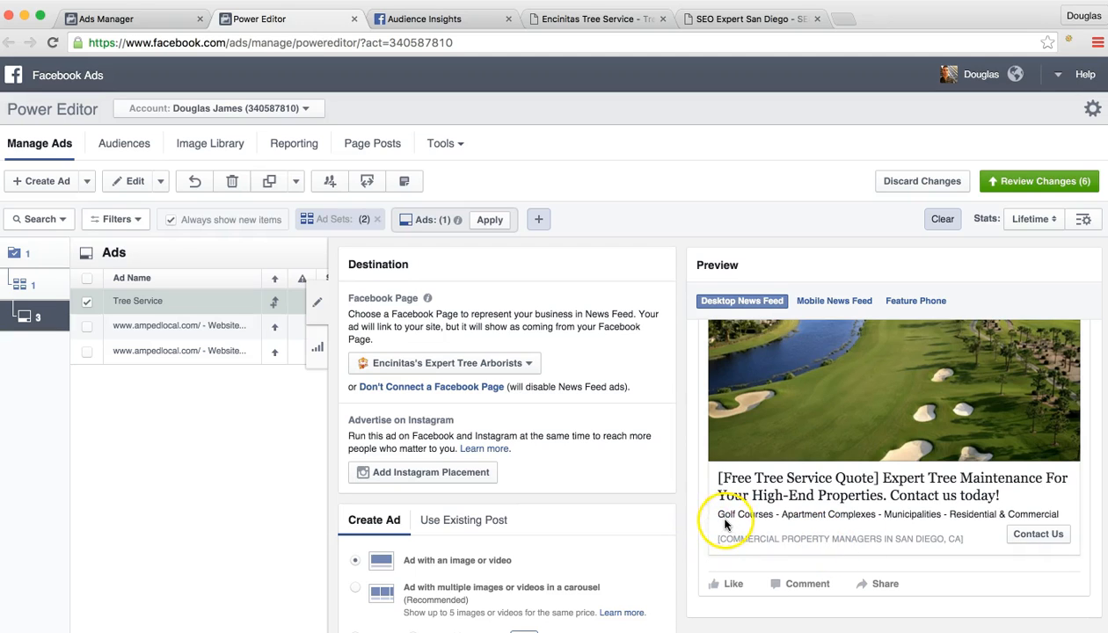
pyautogui.moveTo(825, 528)
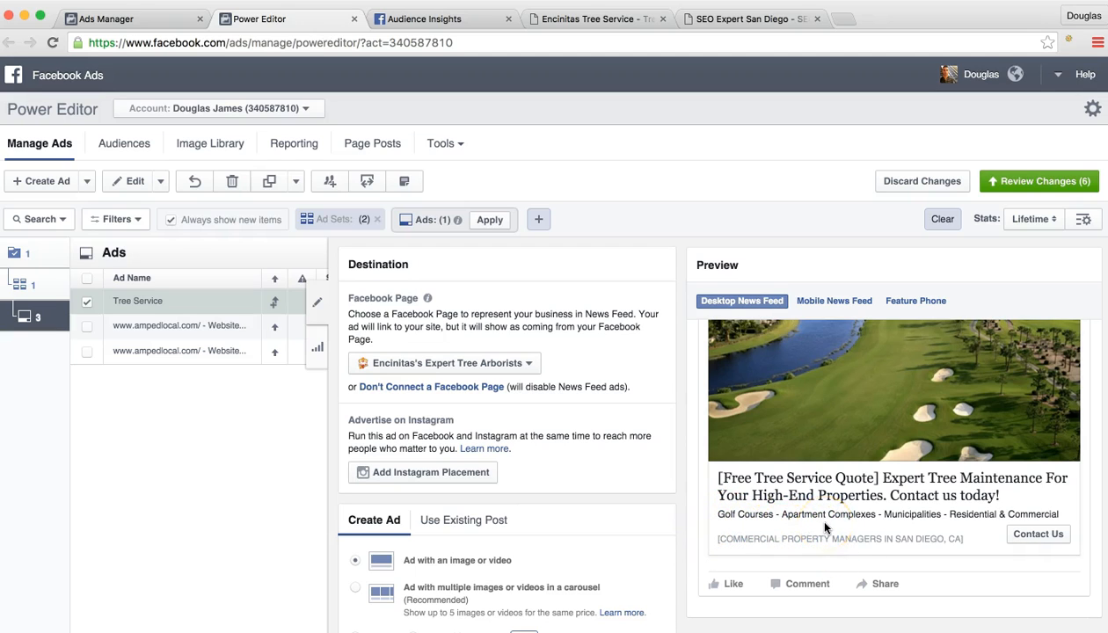
pyautogui.moveTo(923, 526)
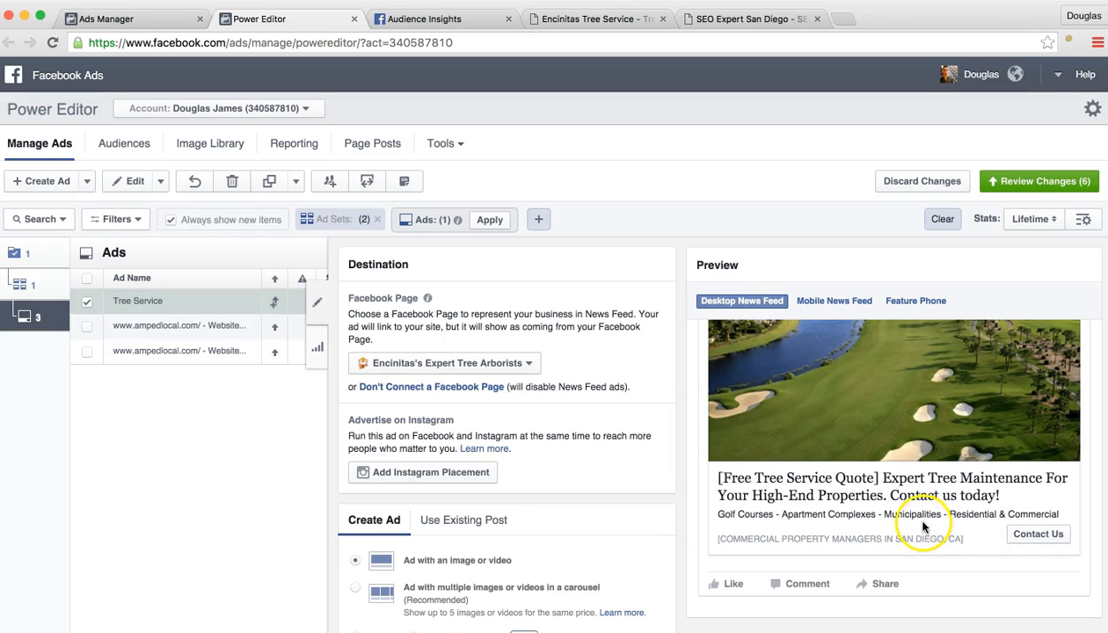
pyautogui.moveTo(907, 526)
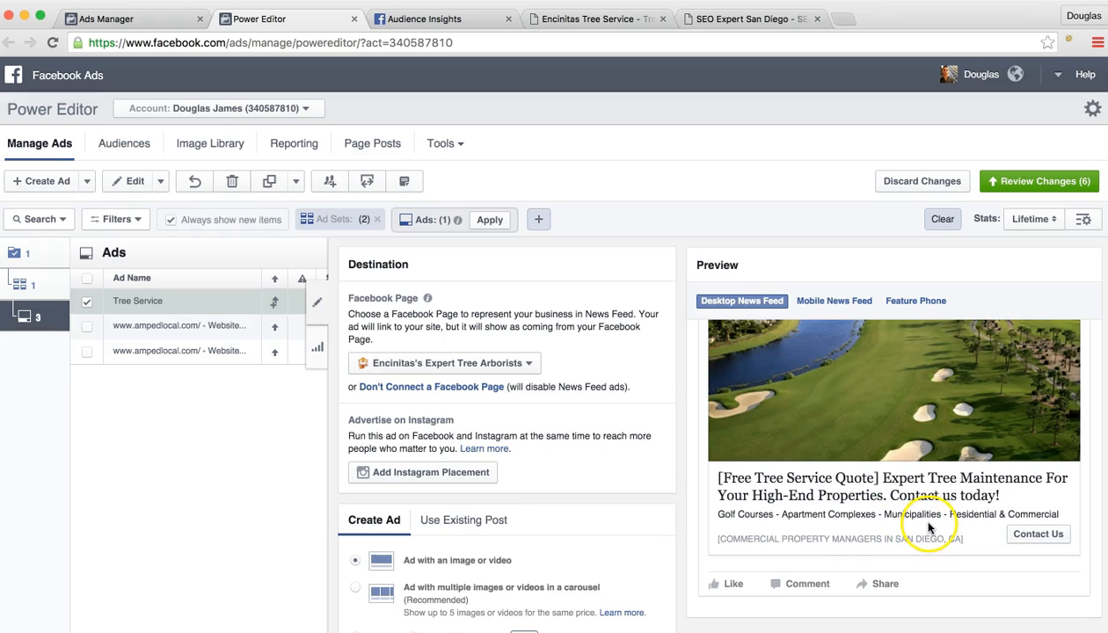
pyautogui.moveTo(951, 527)
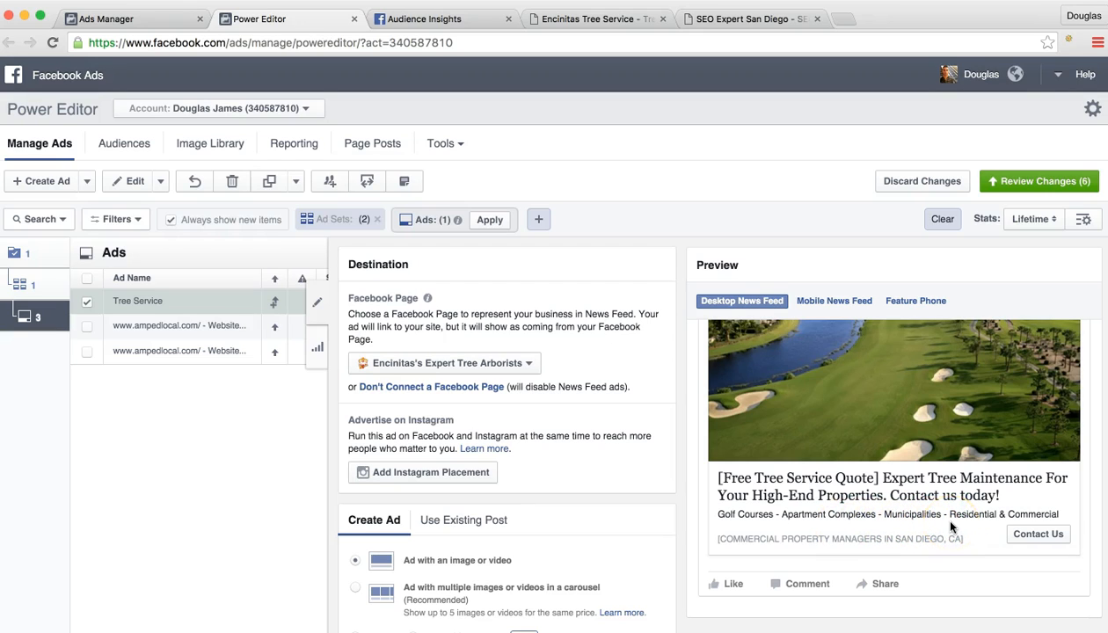
pyautogui.moveTo(984, 527)
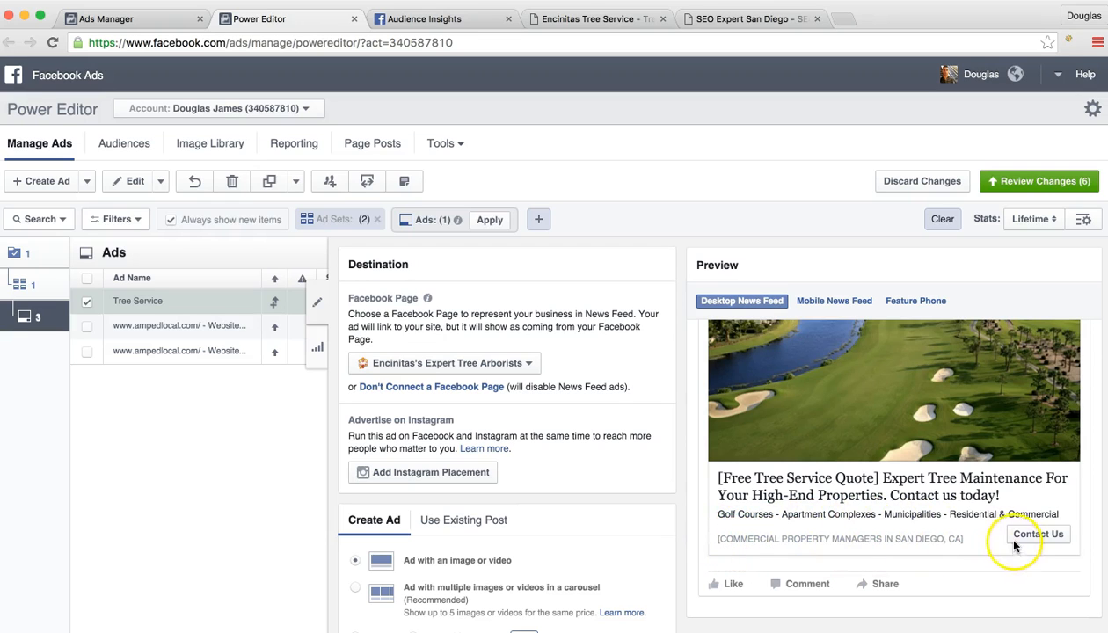
pyautogui.moveTo(983, 535)
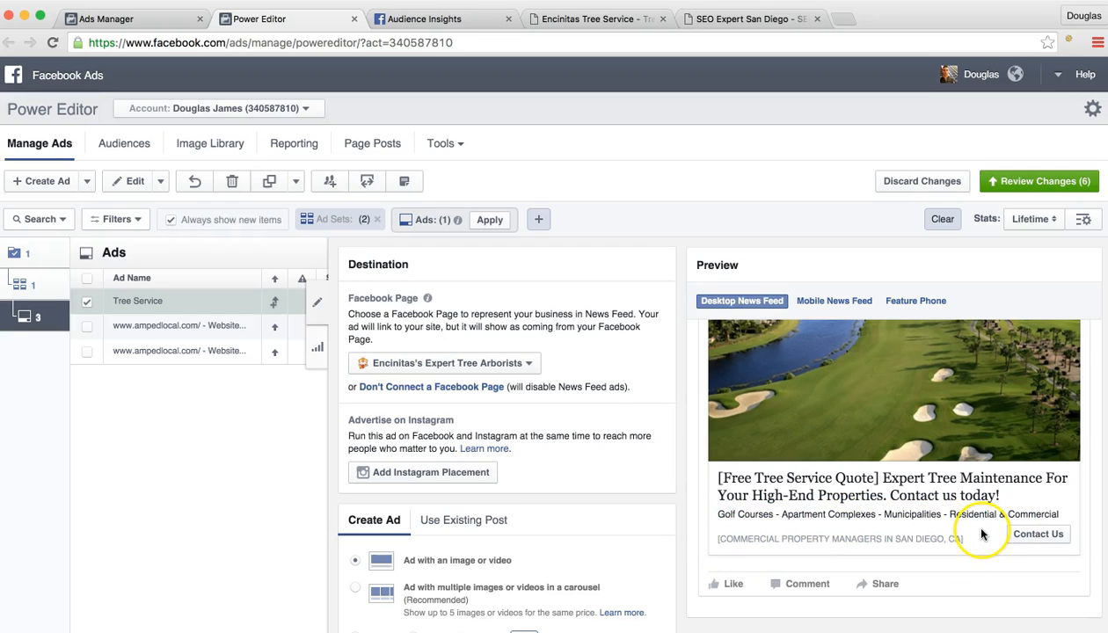
pyautogui.moveTo(785, 515)
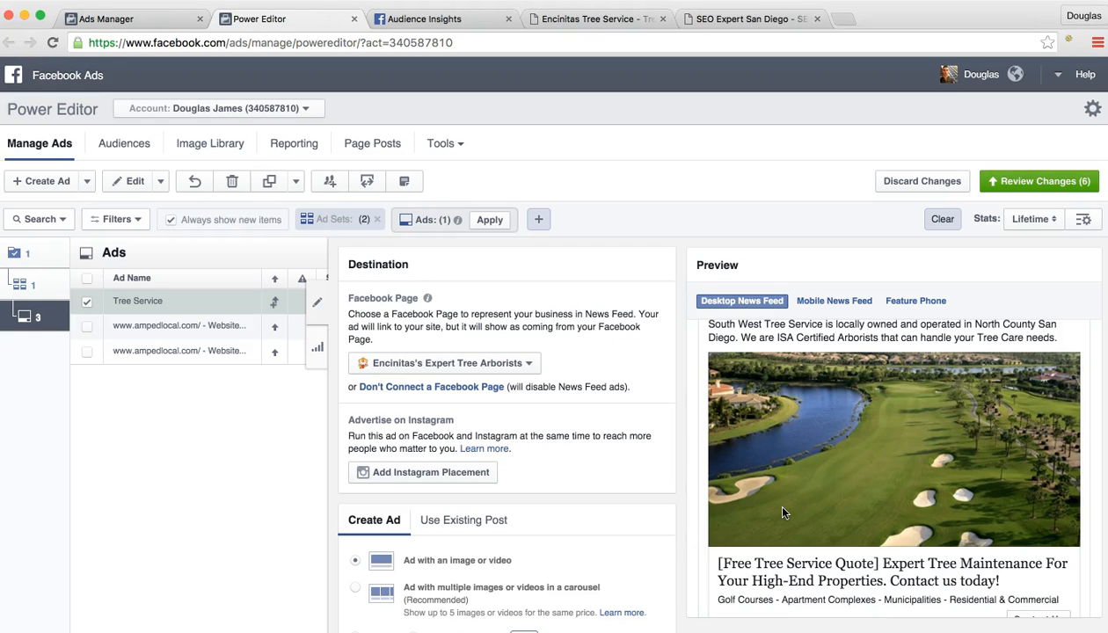
pyautogui.scroll(3)
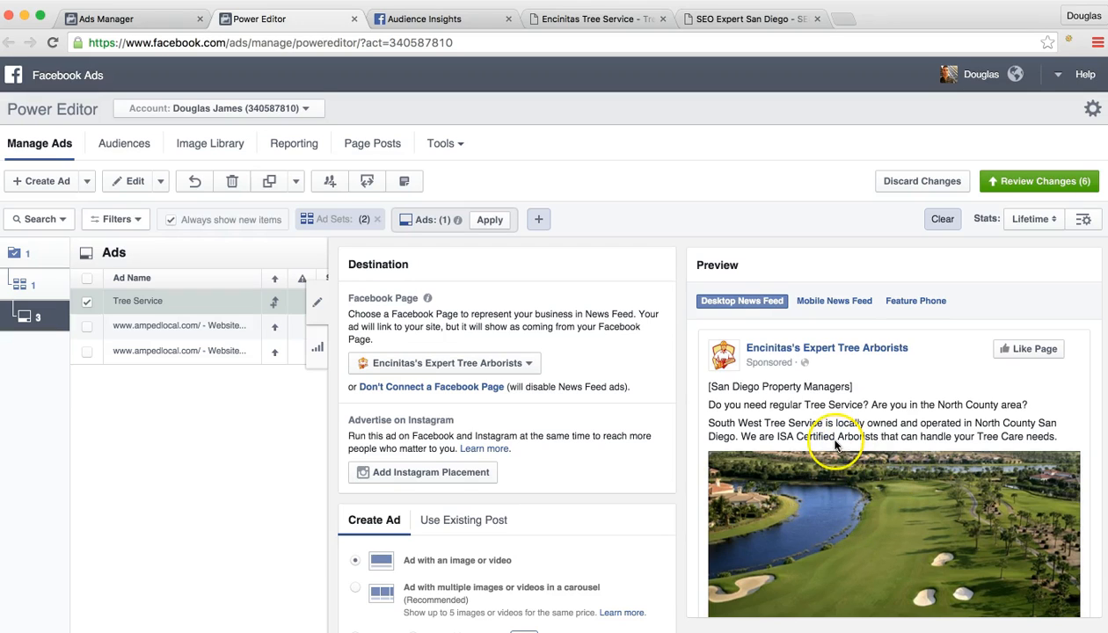
pyautogui.moveTo(835, 445)
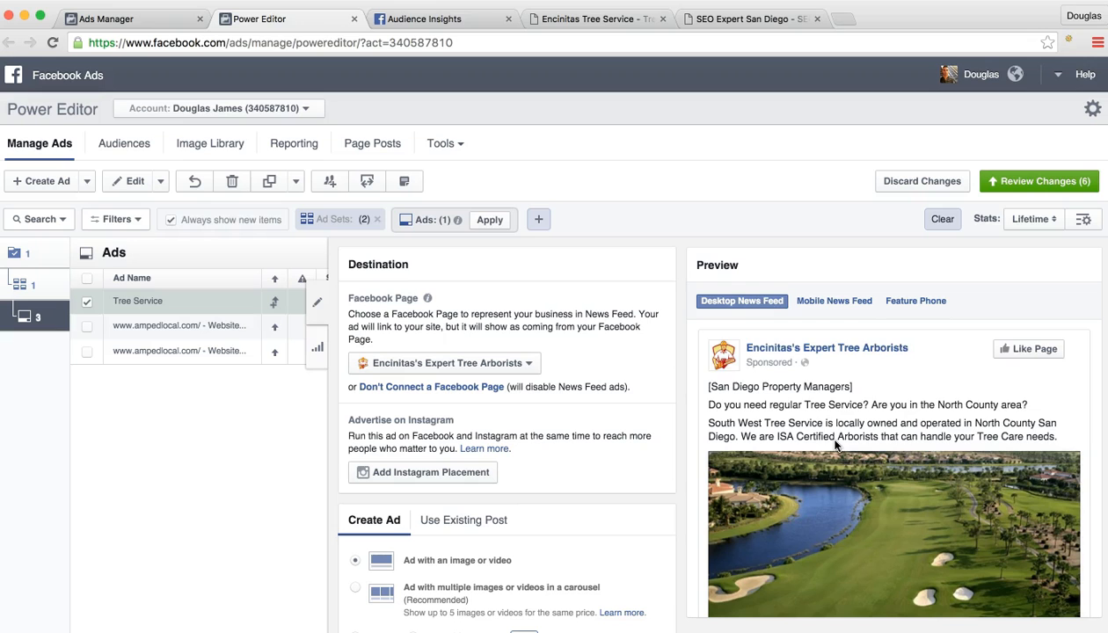
pyautogui.scroll(-3)
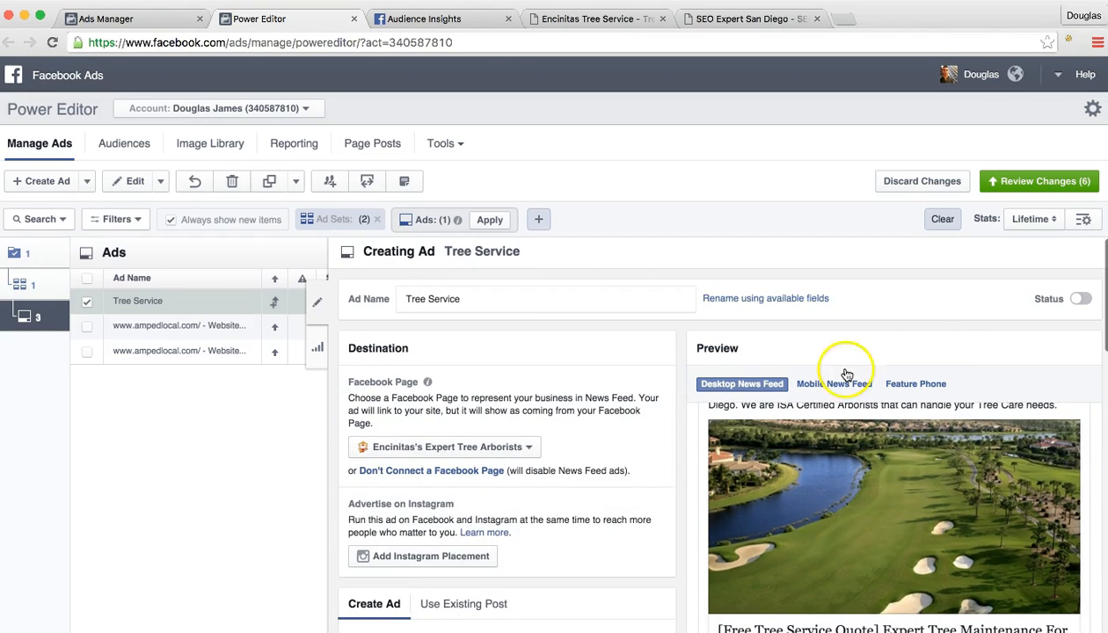
pyautogui.moveTo(177, 529)
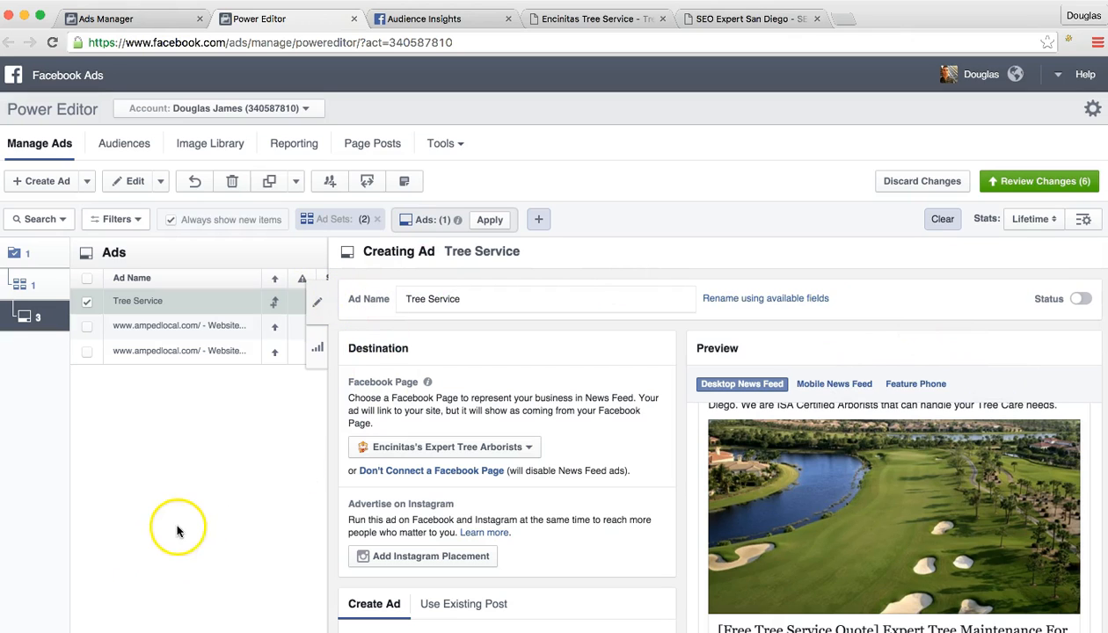
pyautogui.moveTo(526, 448)
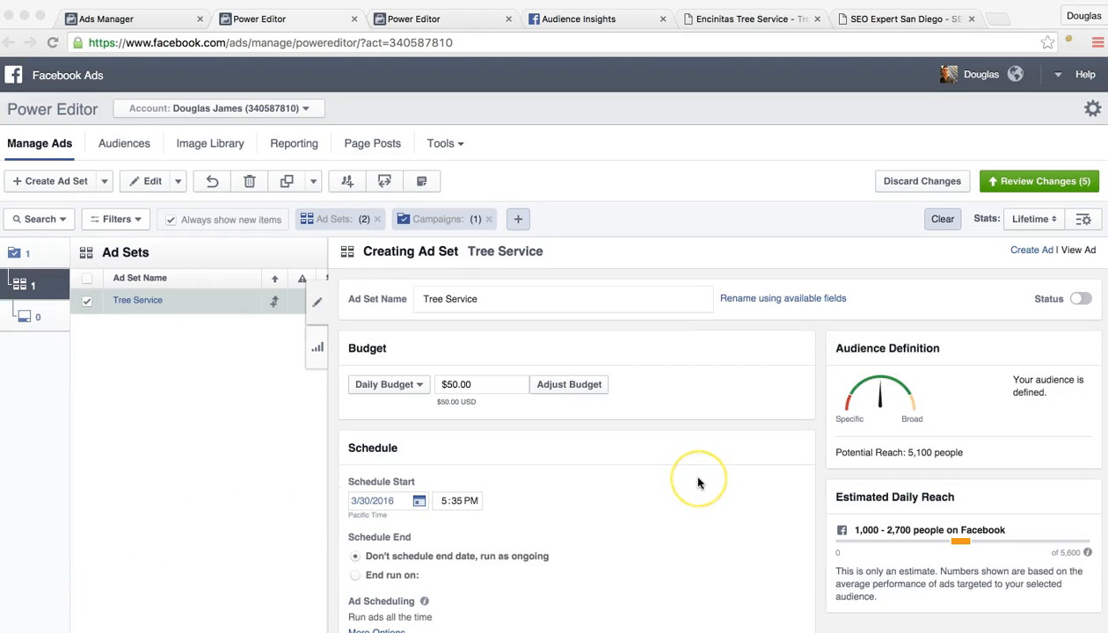
pyautogui.moveTo(531, 498)
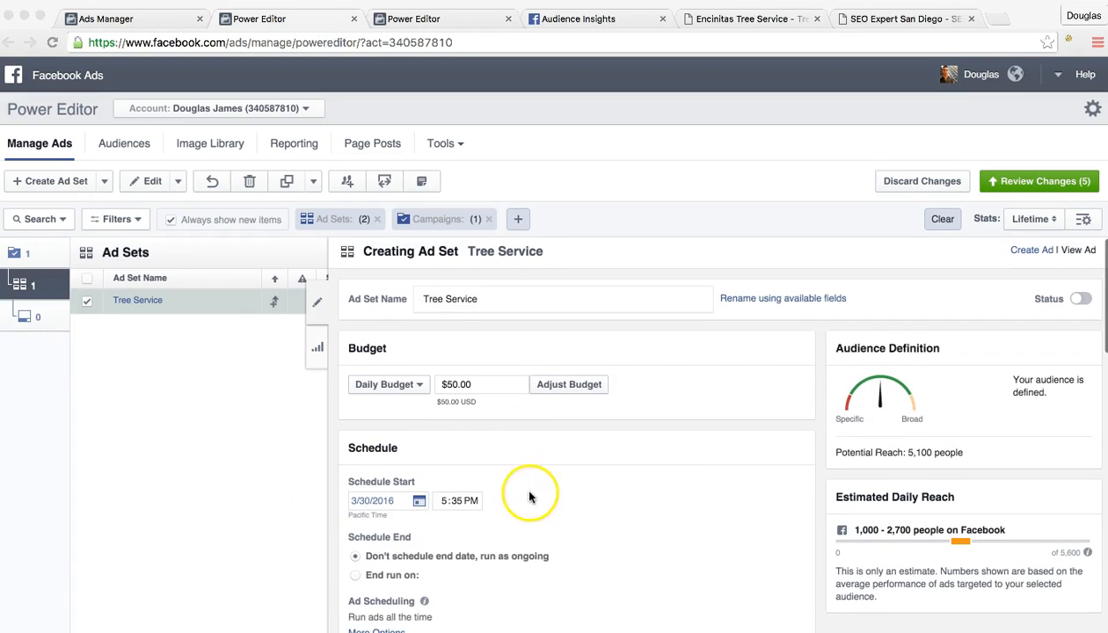
pyautogui.moveTo(827, 503)
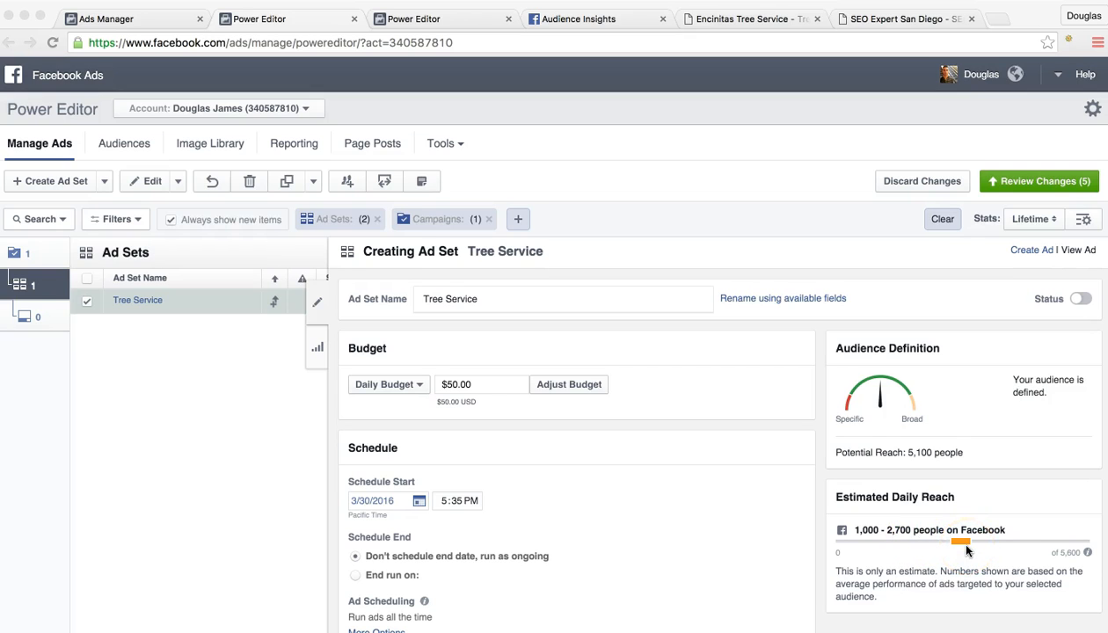
pyautogui.moveTo(967, 572)
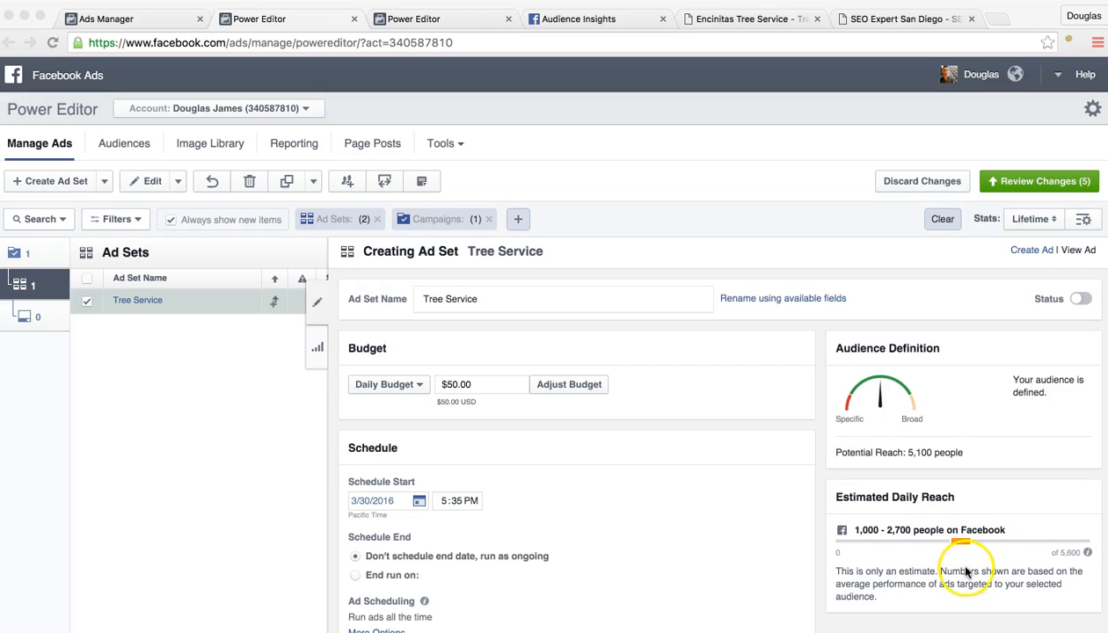
pyautogui.moveTo(956, 566)
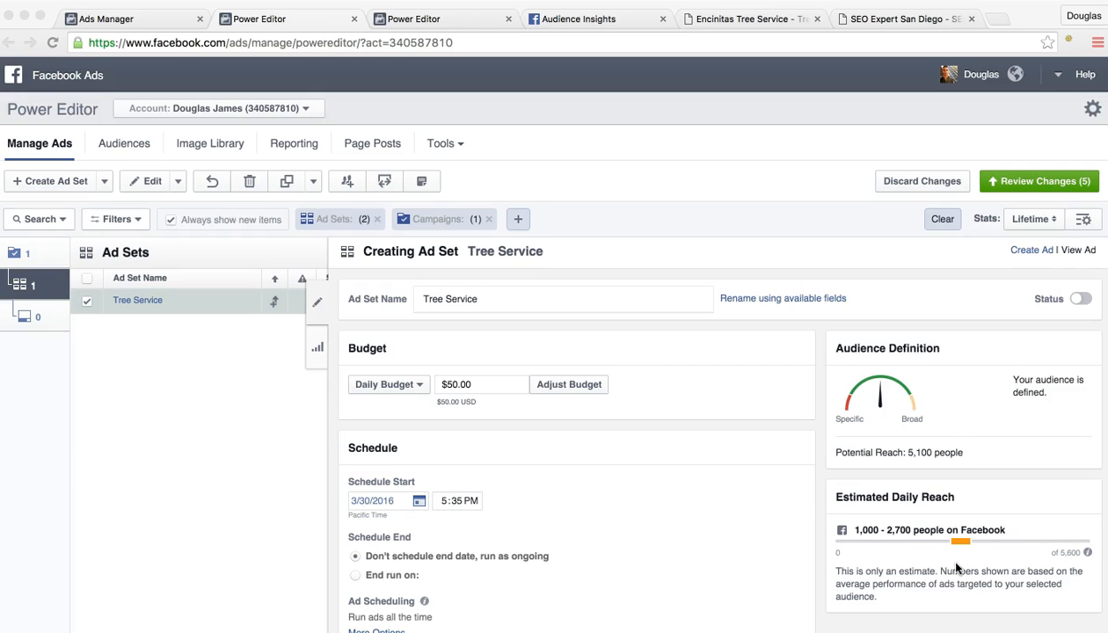
pyautogui.moveTo(854, 536)
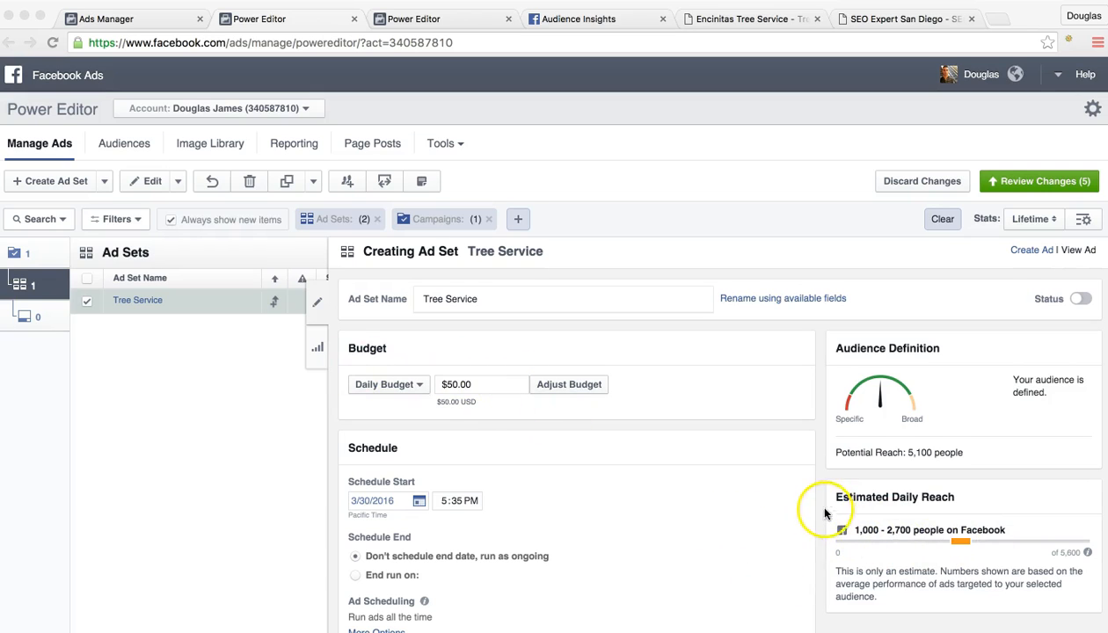
pyautogui.moveTo(925, 571)
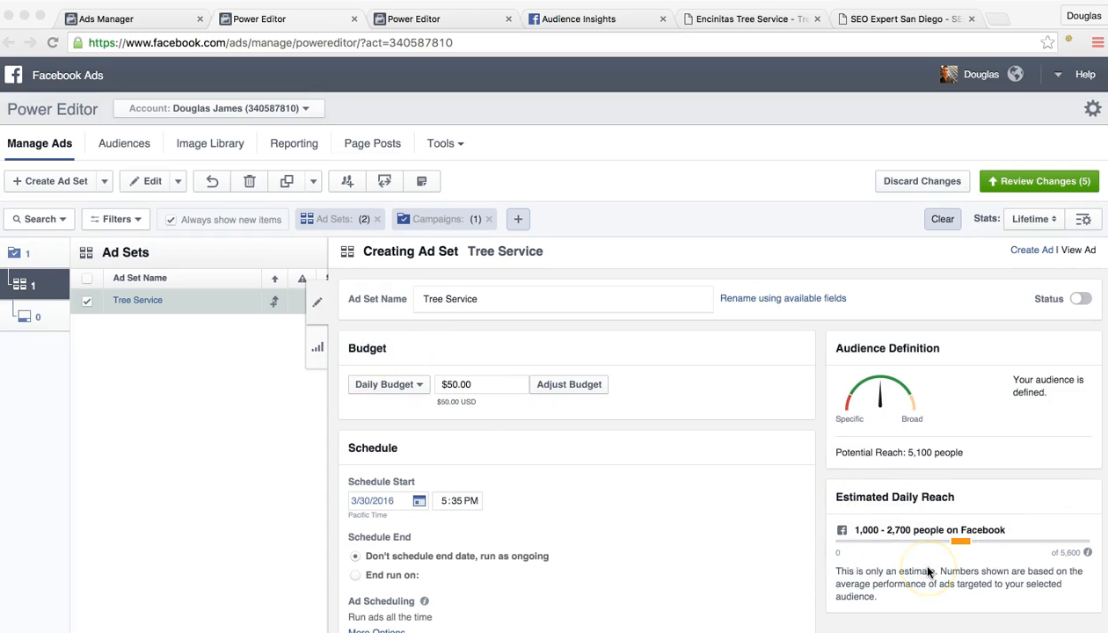
pyautogui.moveTo(870, 530)
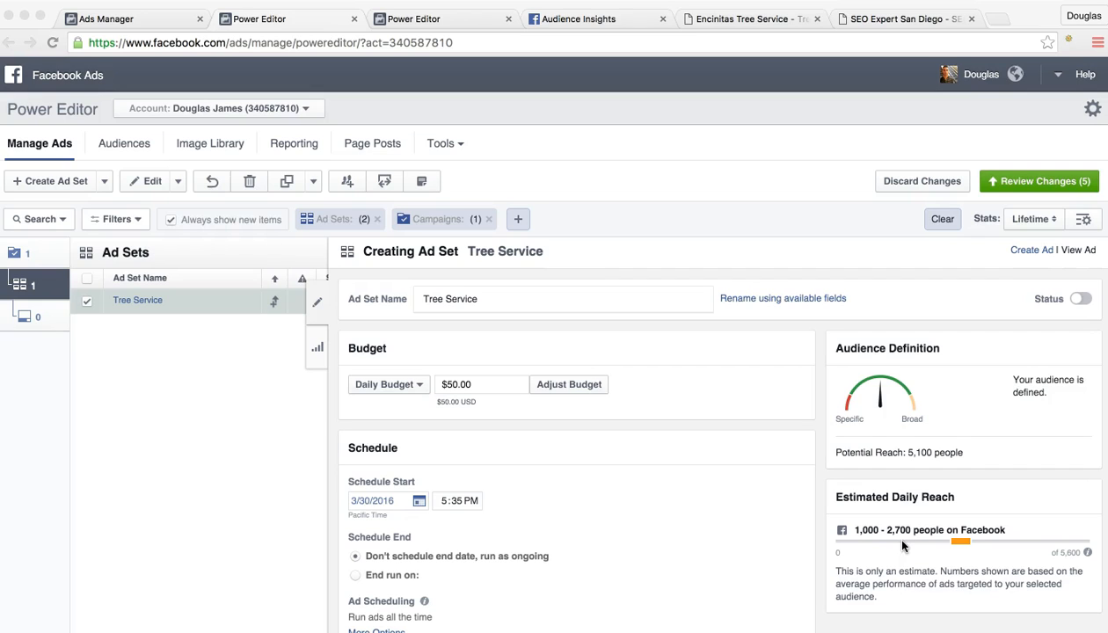
pyautogui.moveTo(770, 526)
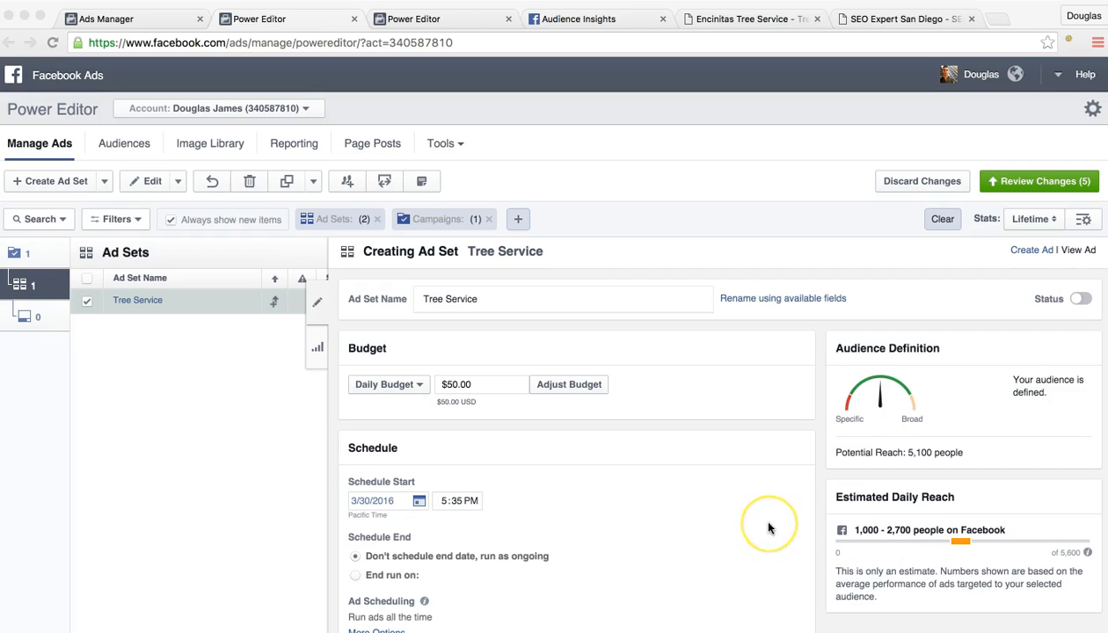
pyautogui.scroll(-3)
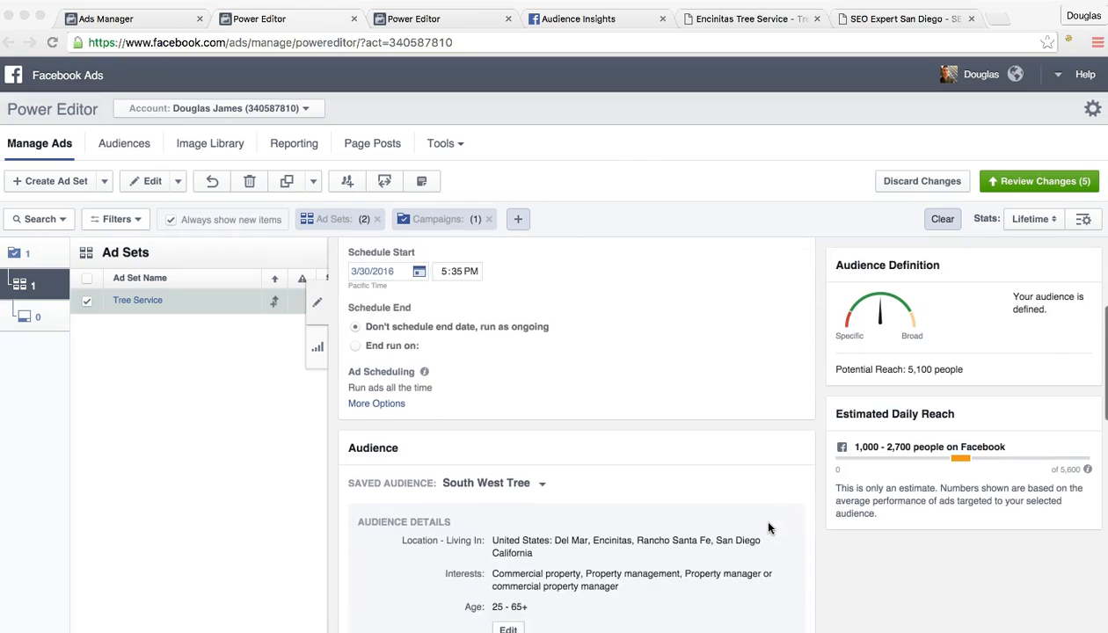
pyautogui.scroll(-3)
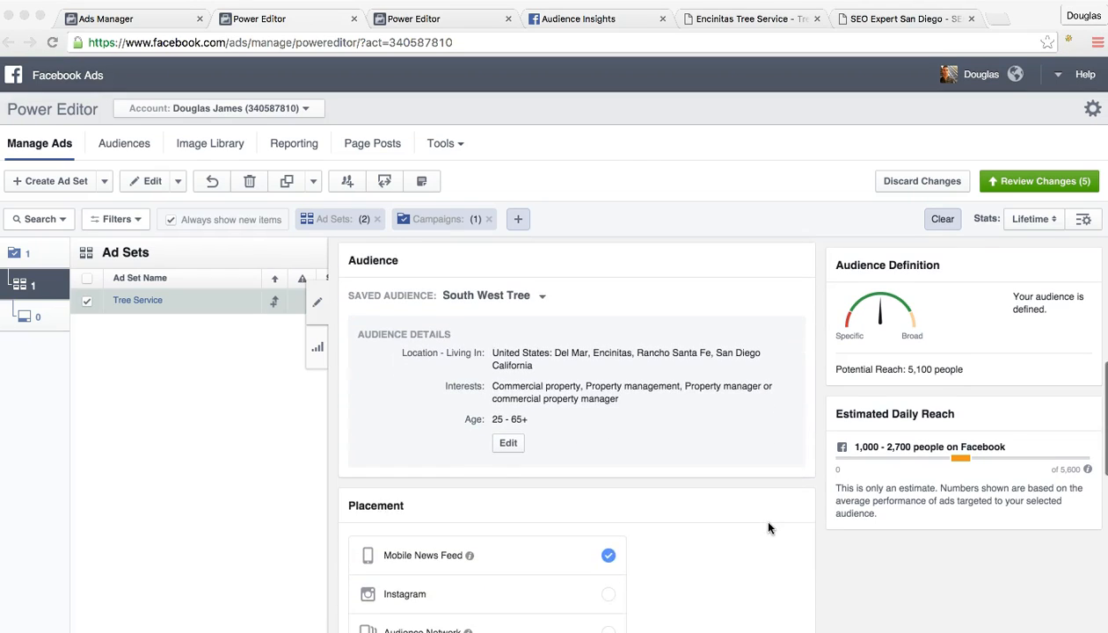
pyautogui.scroll(-3)
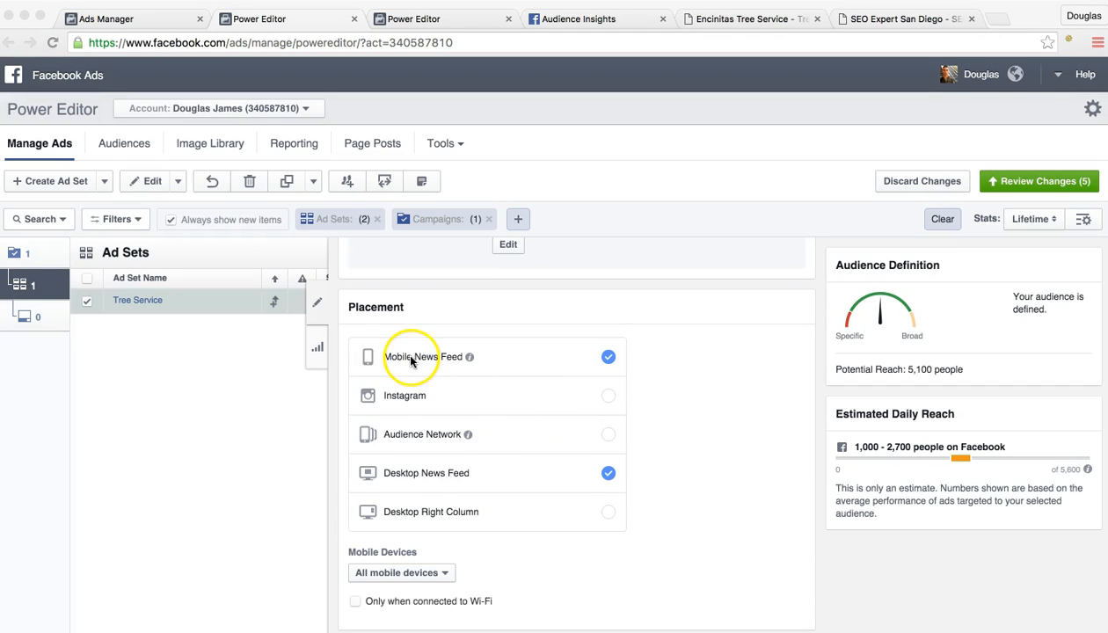
pyautogui.moveTo(521, 362)
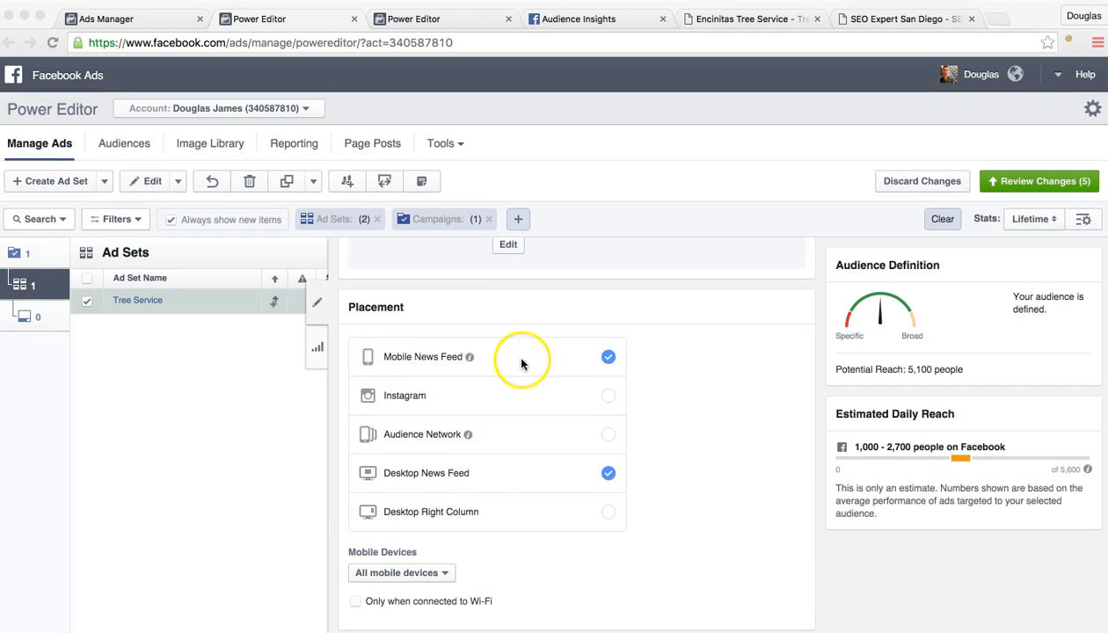
pyautogui.moveTo(659, 500)
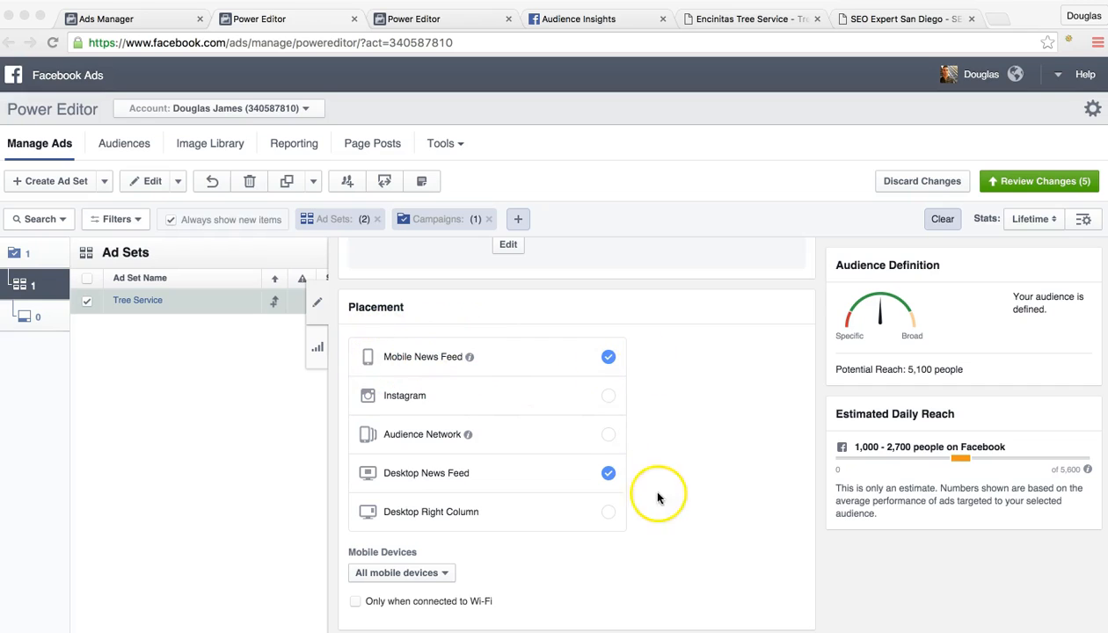
pyautogui.moveTo(392, 482)
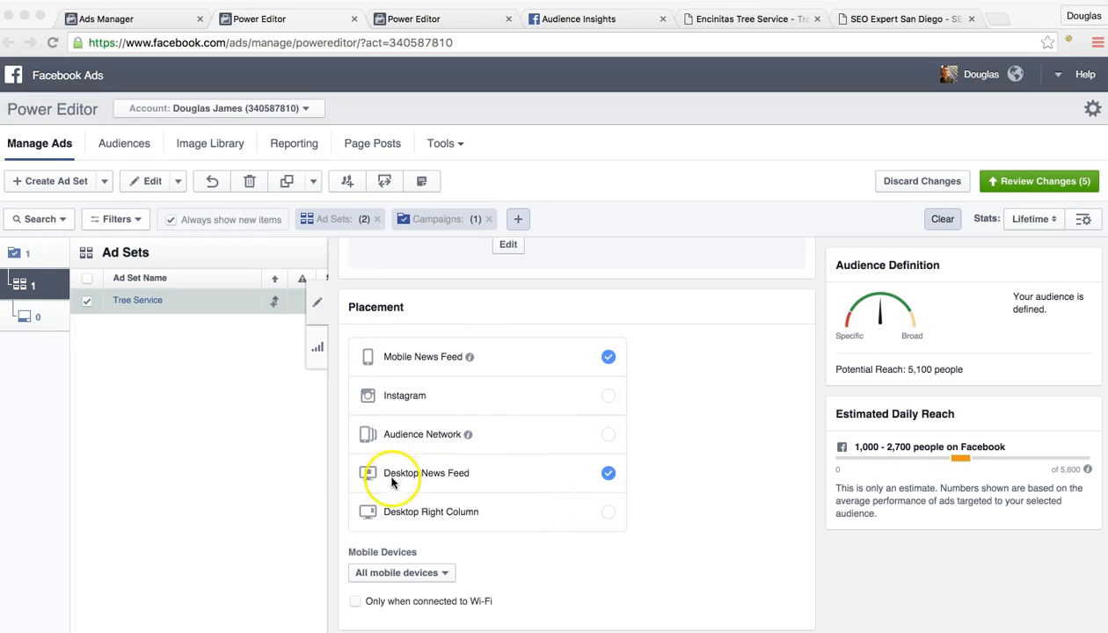
pyautogui.moveTo(528, 464)
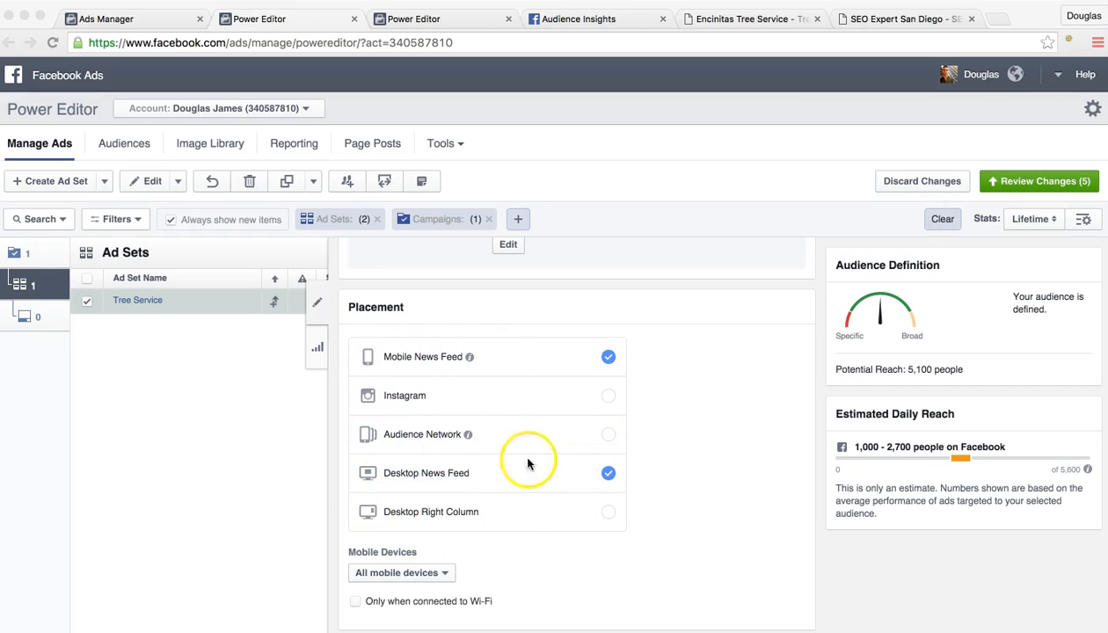
pyautogui.moveTo(683, 424)
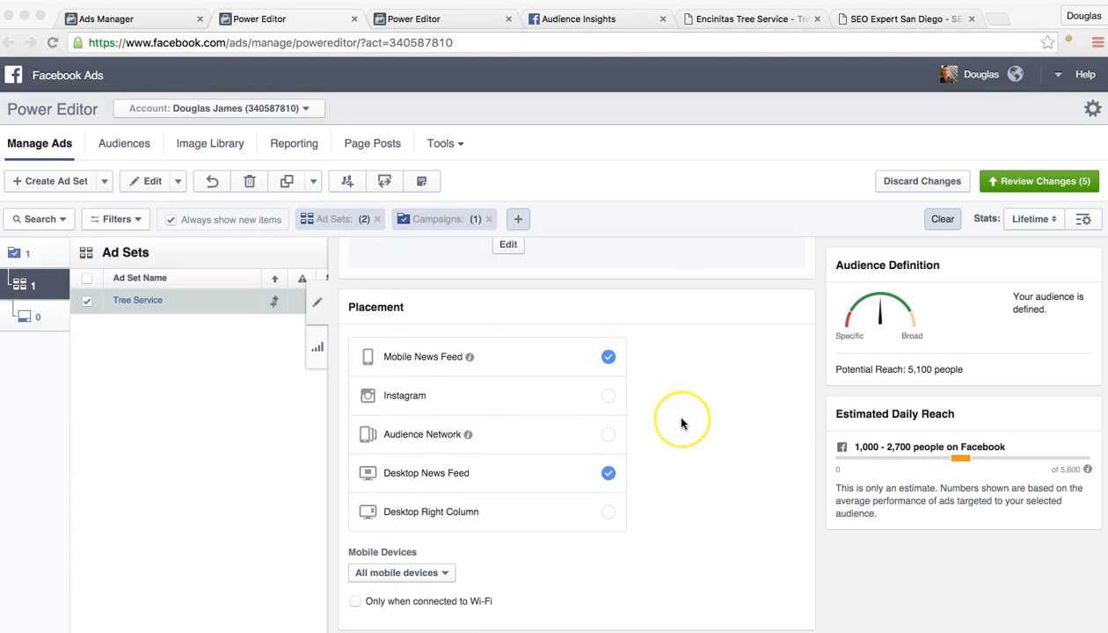
pyautogui.scroll(-3)
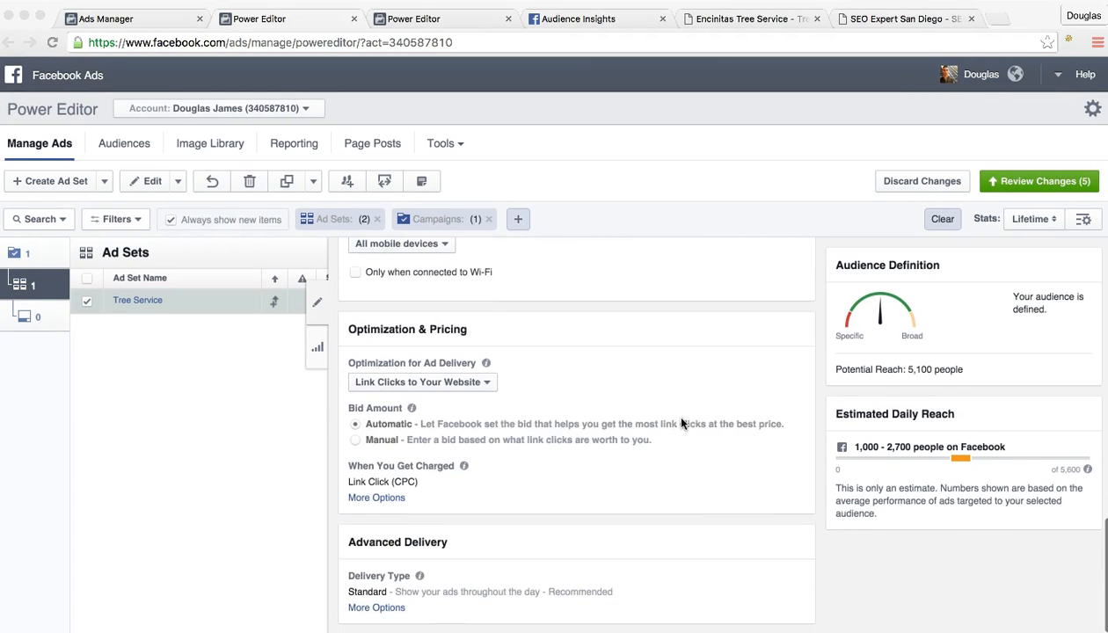
pyautogui.scroll(3)
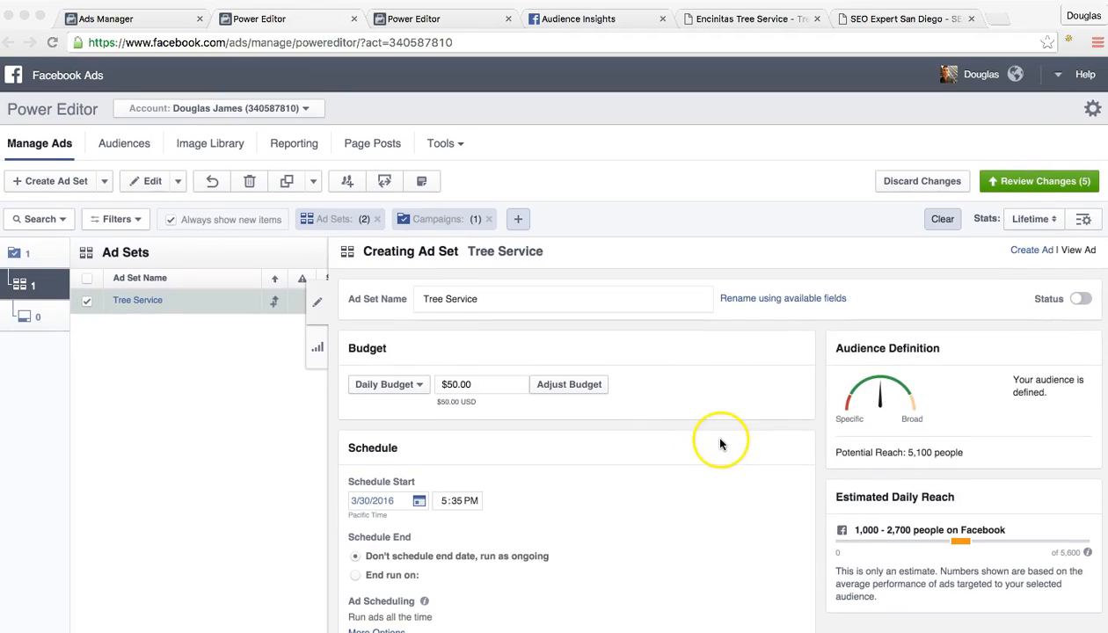
pyautogui.moveTo(721, 443)
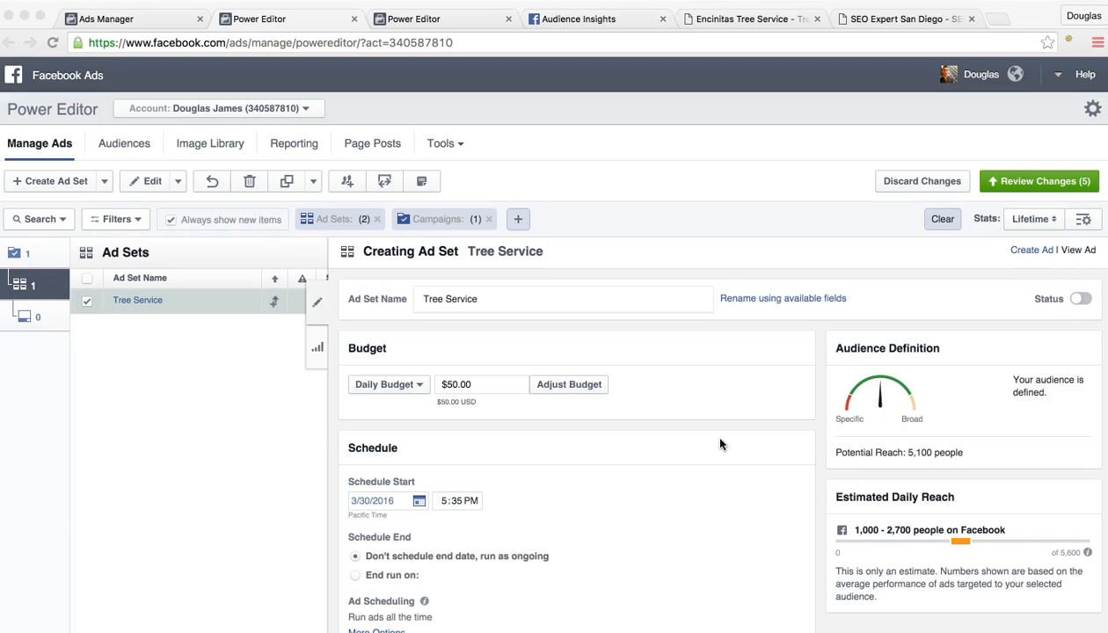
pyautogui.moveTo(503, 545)
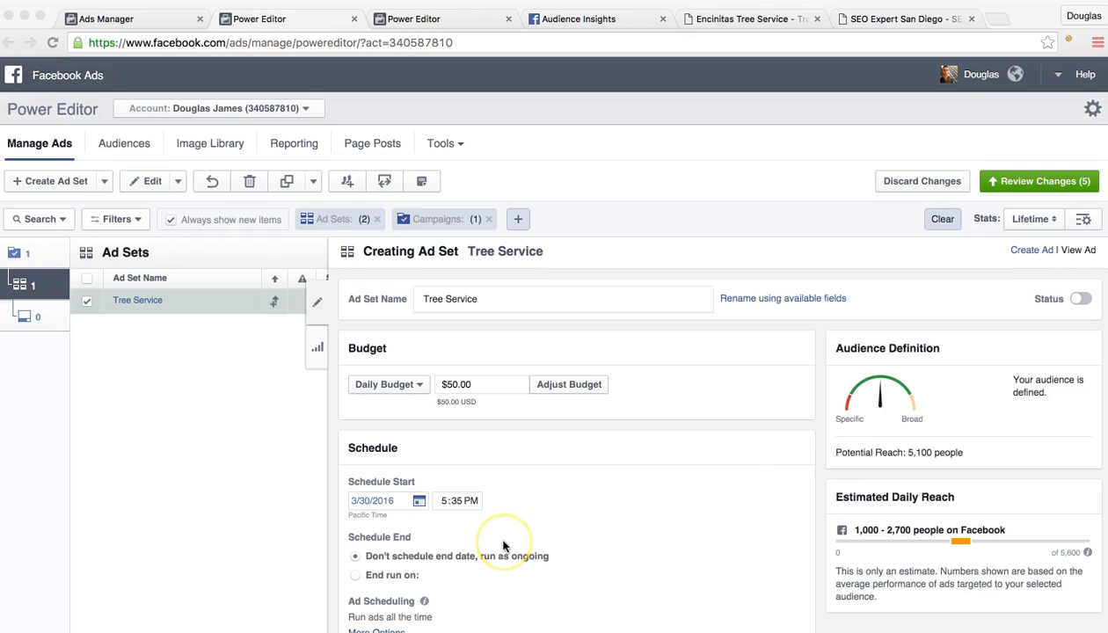